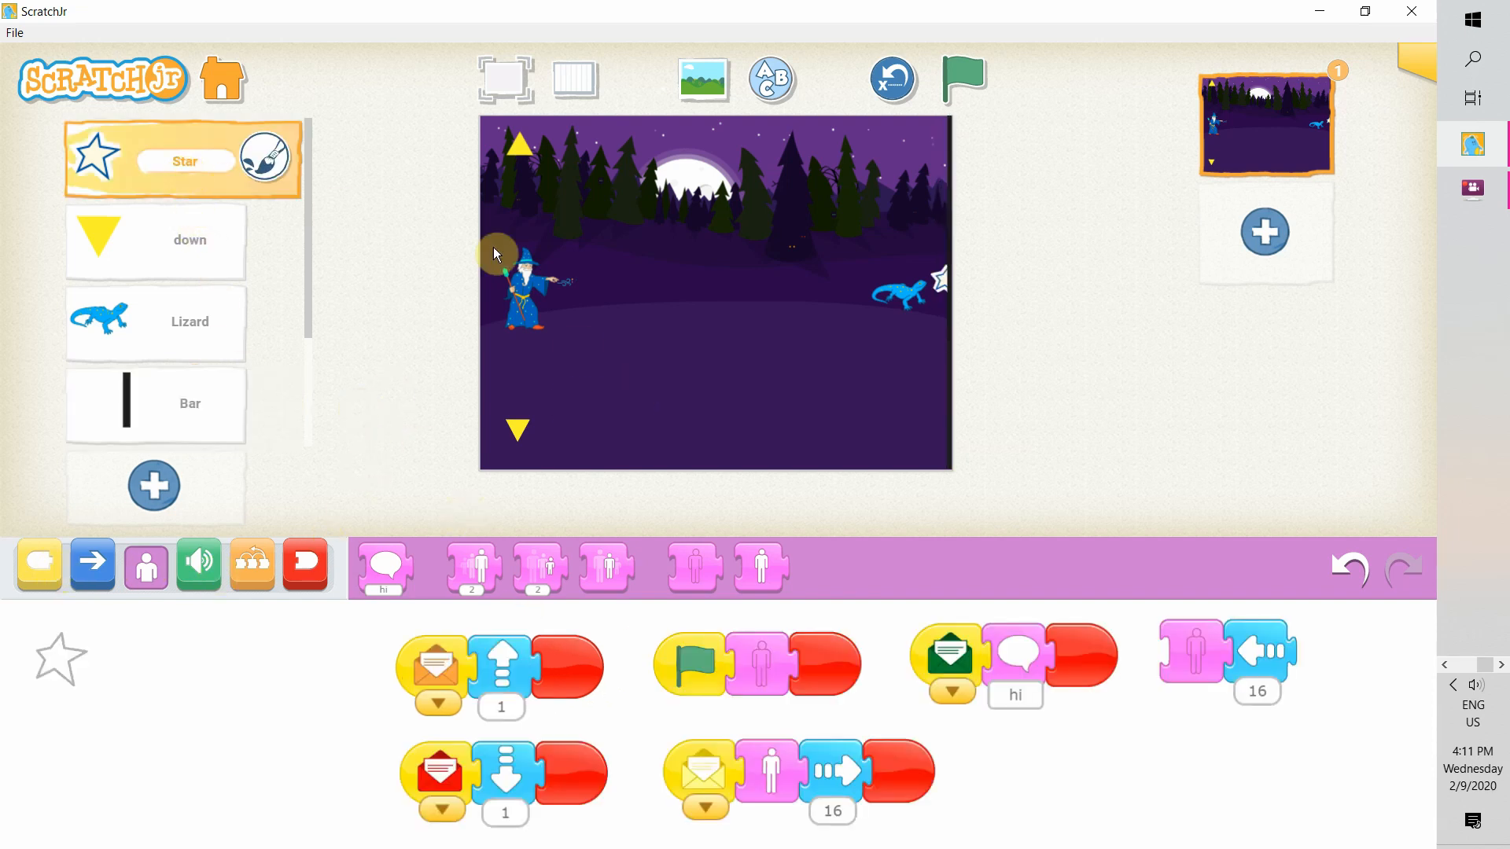
# Step: Launch ScratchJr from the desktop shortcut after tapping the wizard to fire the star
pyautogui.click(962, 79)
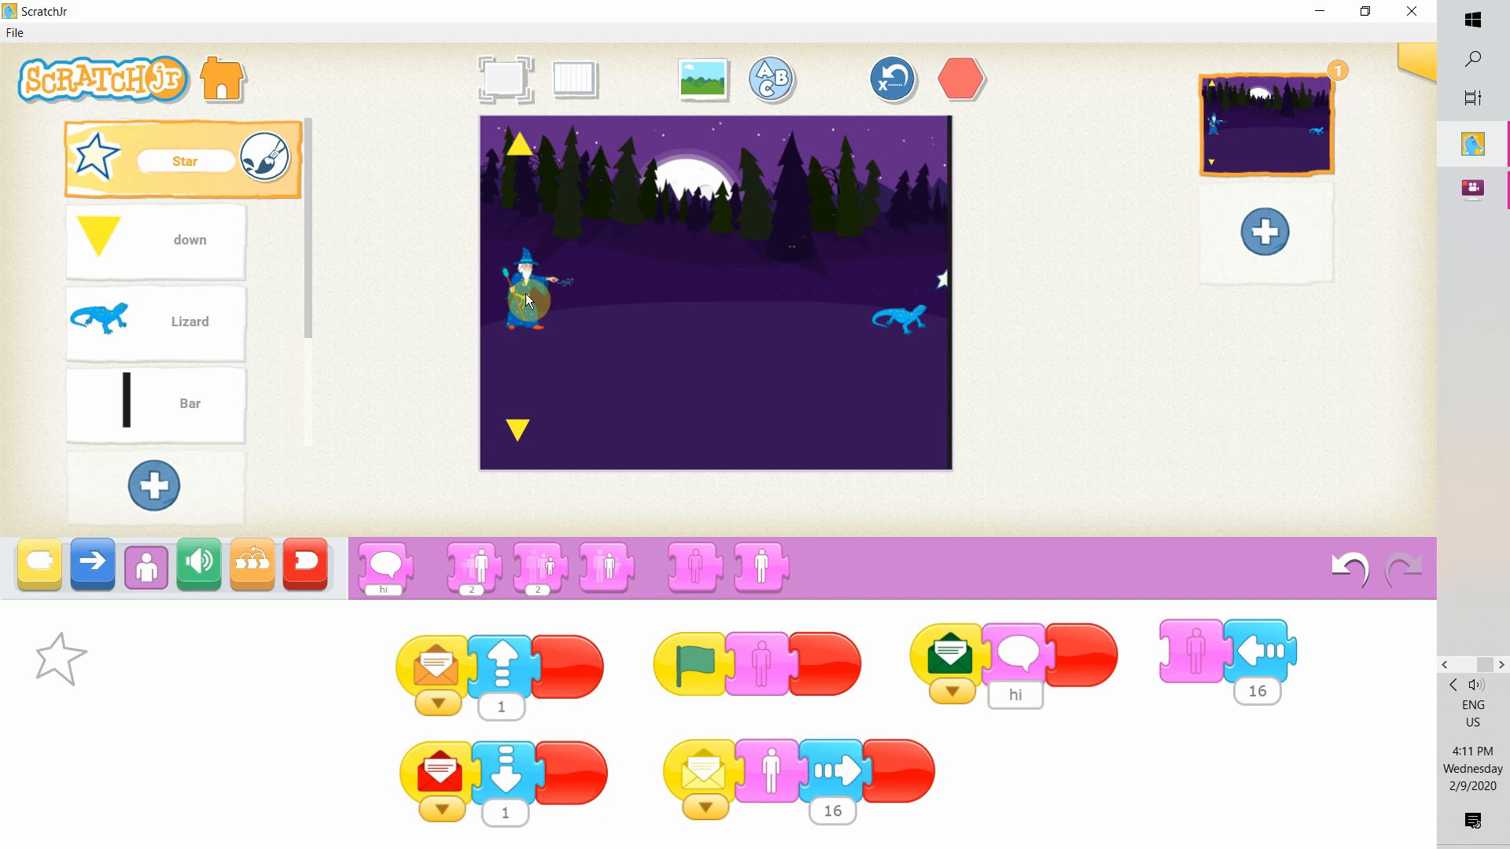
pyautogui.click(959, 79)
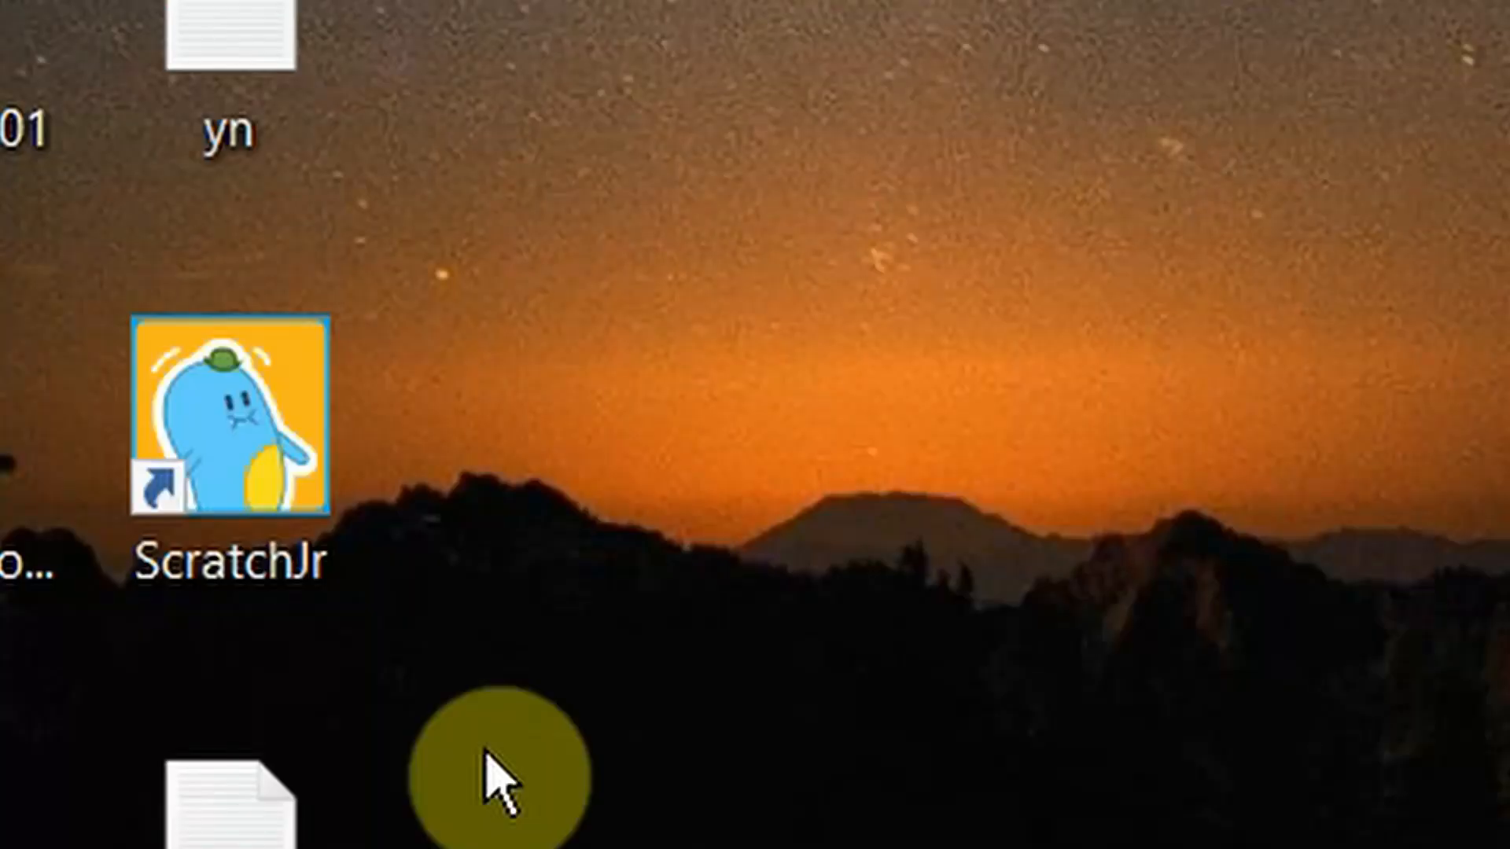
pyautogui.doubleClick(229, 418)
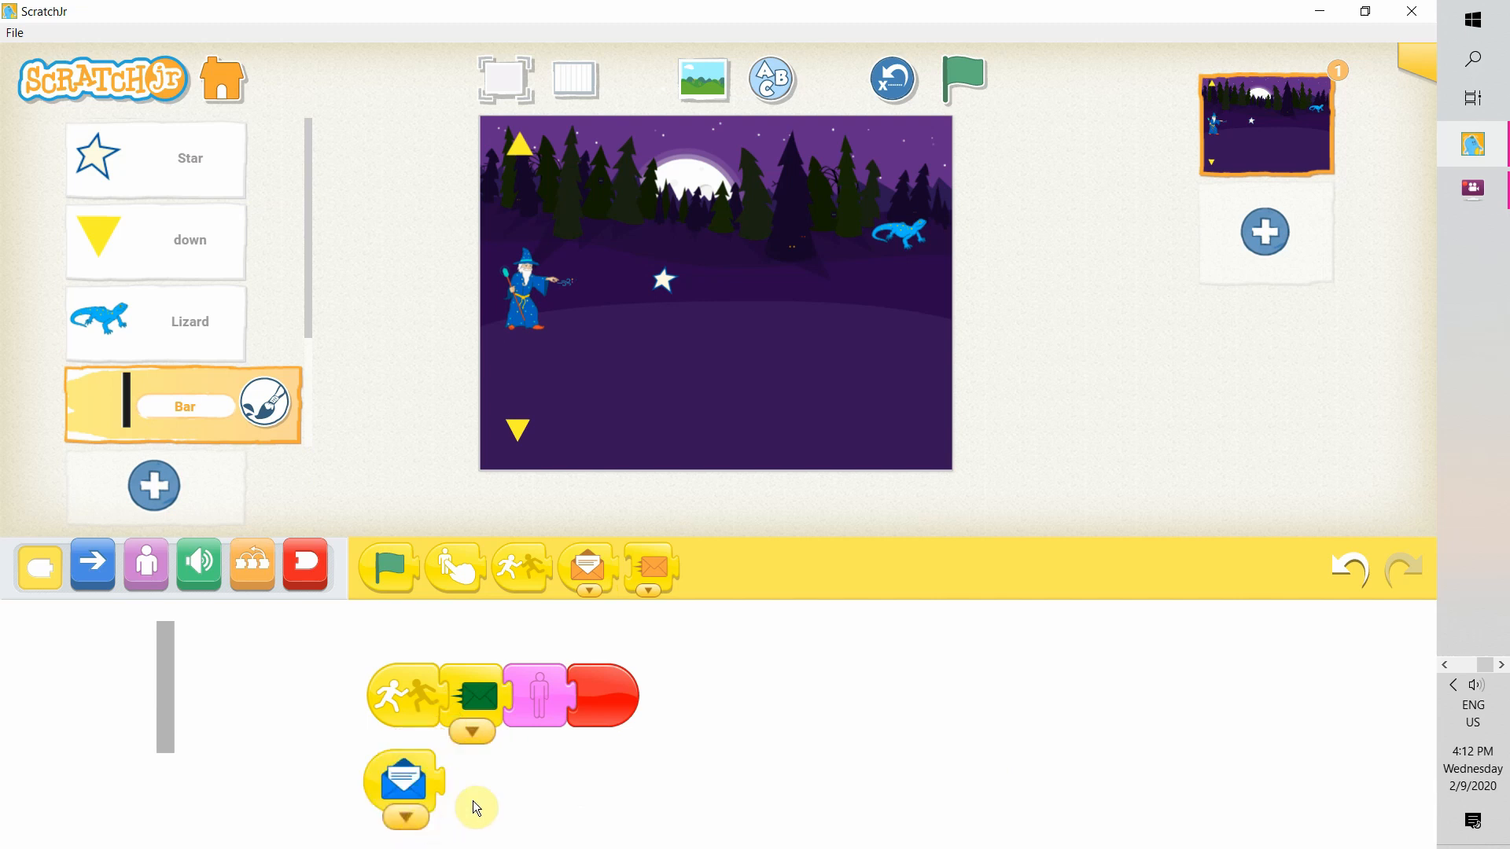
# Step: Give the Bar a green-flag start script with a visibility action and complete its blue-message script
pyautogui.click(304, 564)
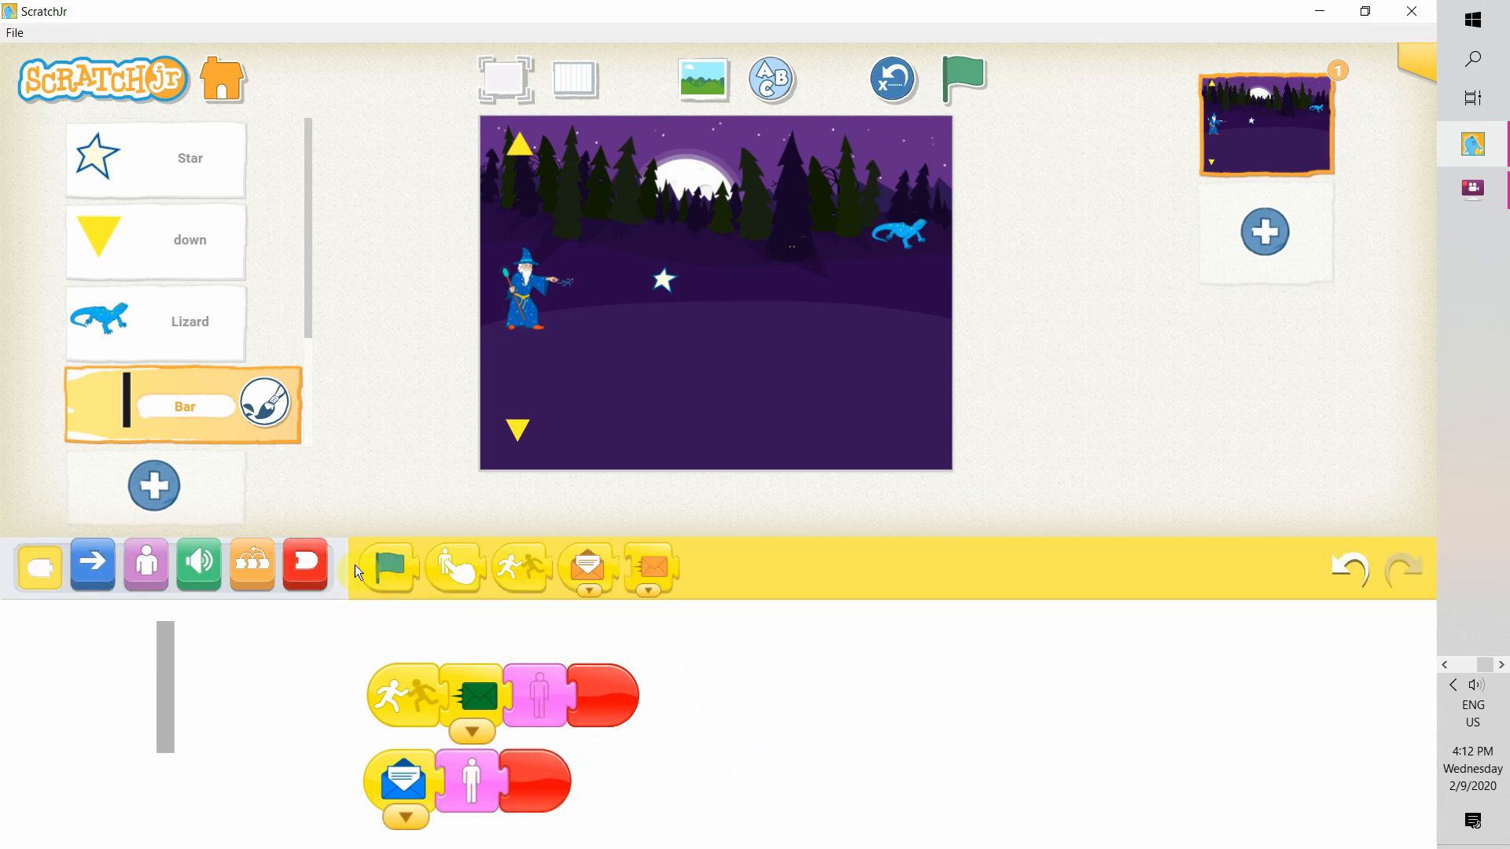
pyautogui.moveTo(387, 566); pyautogui.dragTo(745, 686)
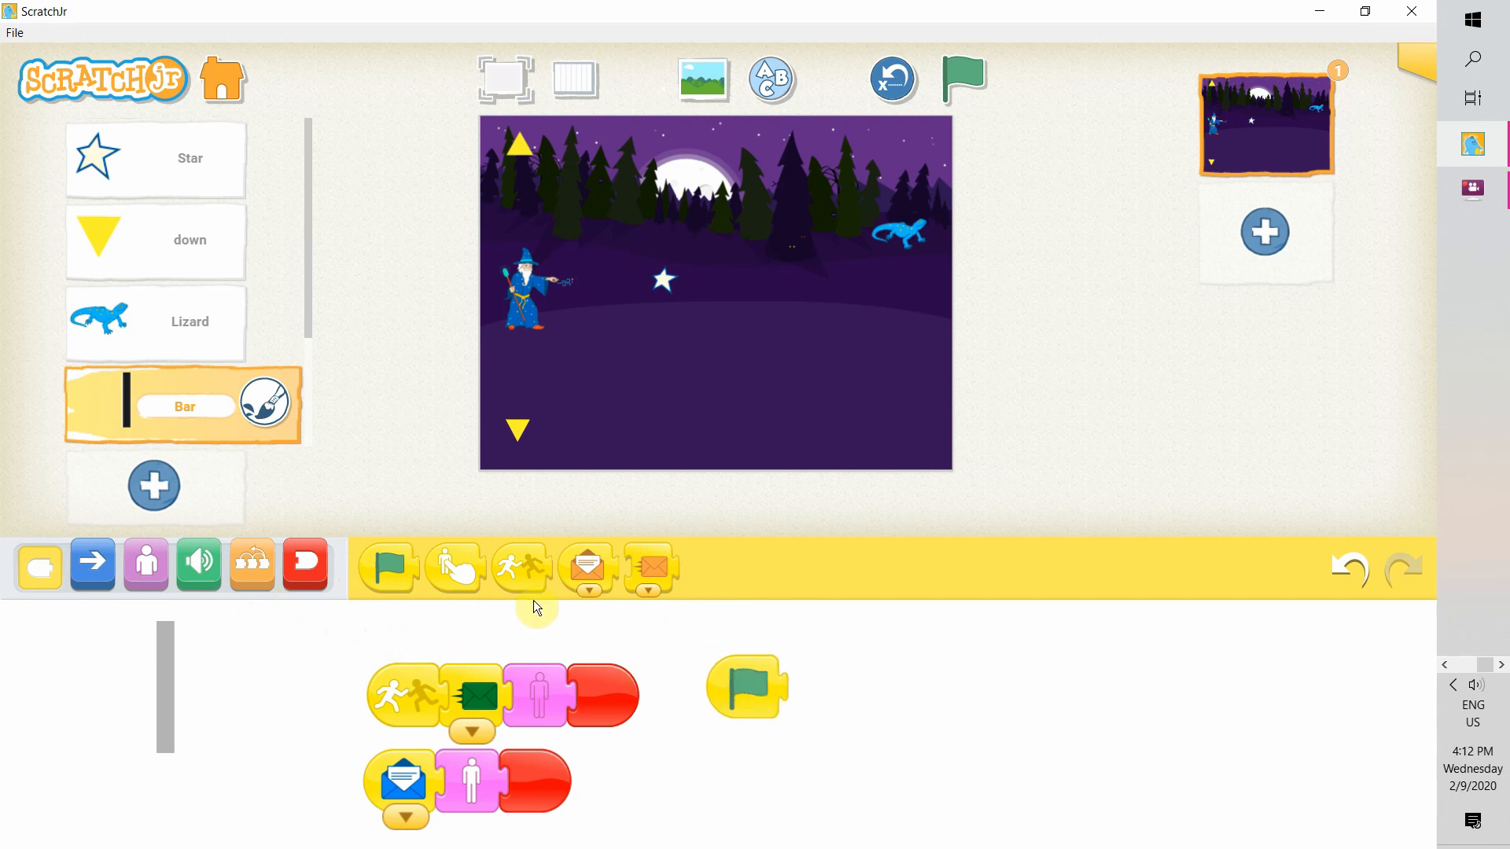
pyautogui.click(145, 564)
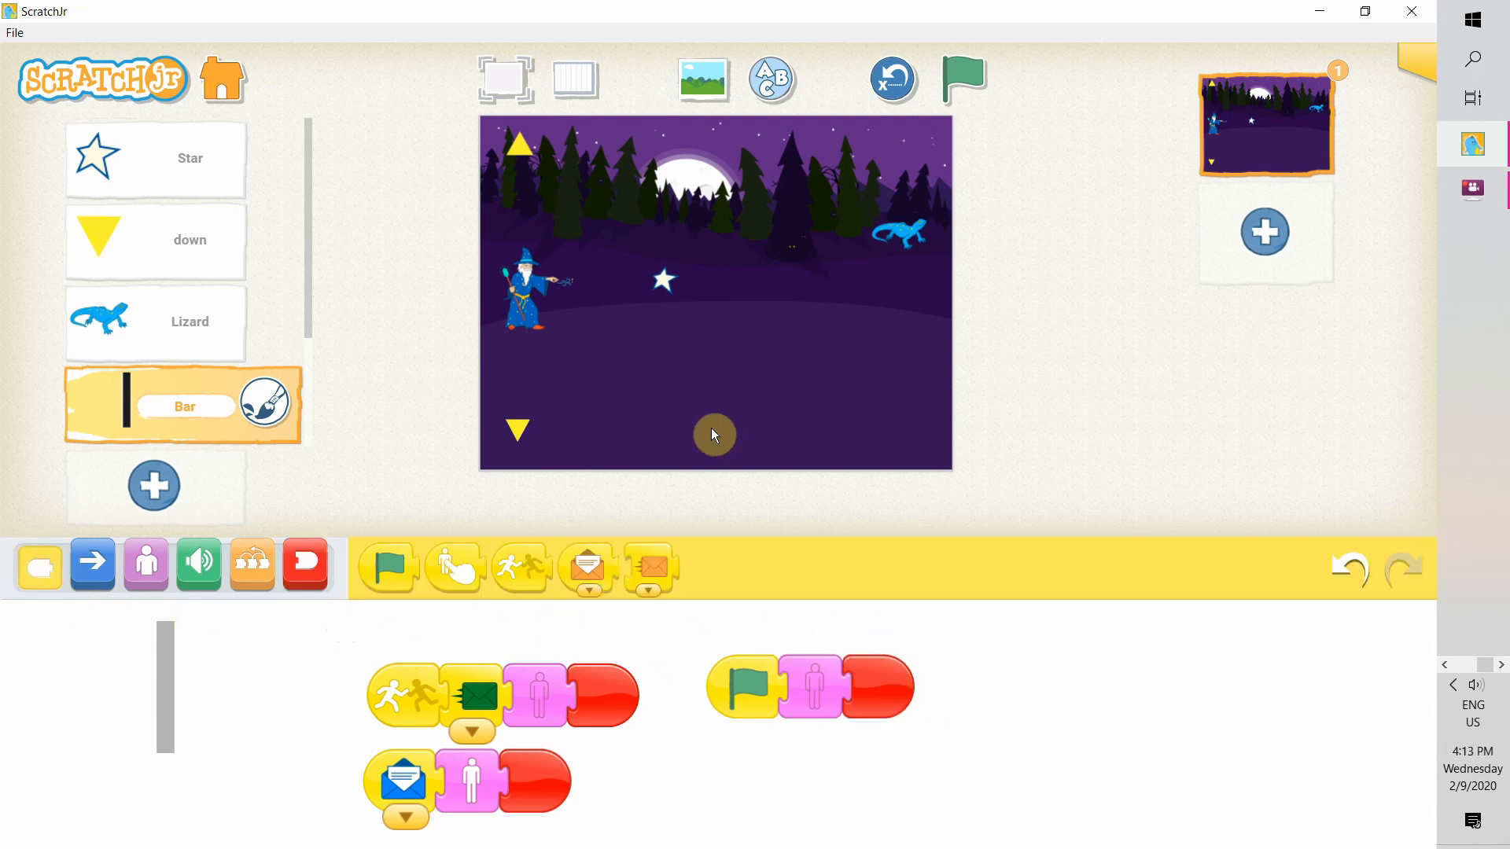
# Step: Run the game and tap the wizard to fire the star at the lizard
pyautogui.click(962, 79)
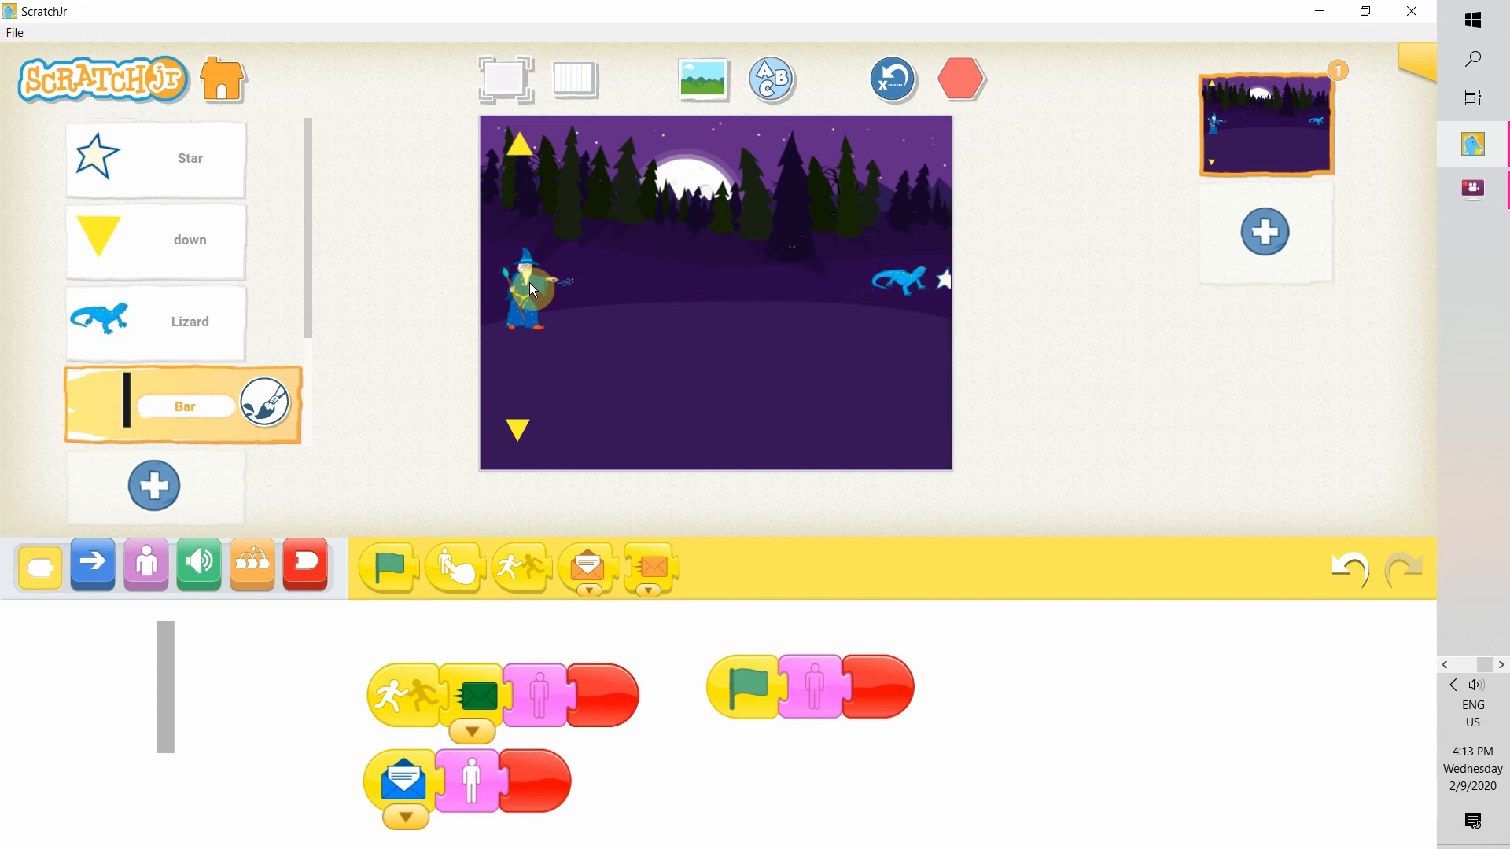
pyautogui.click(959, 78)
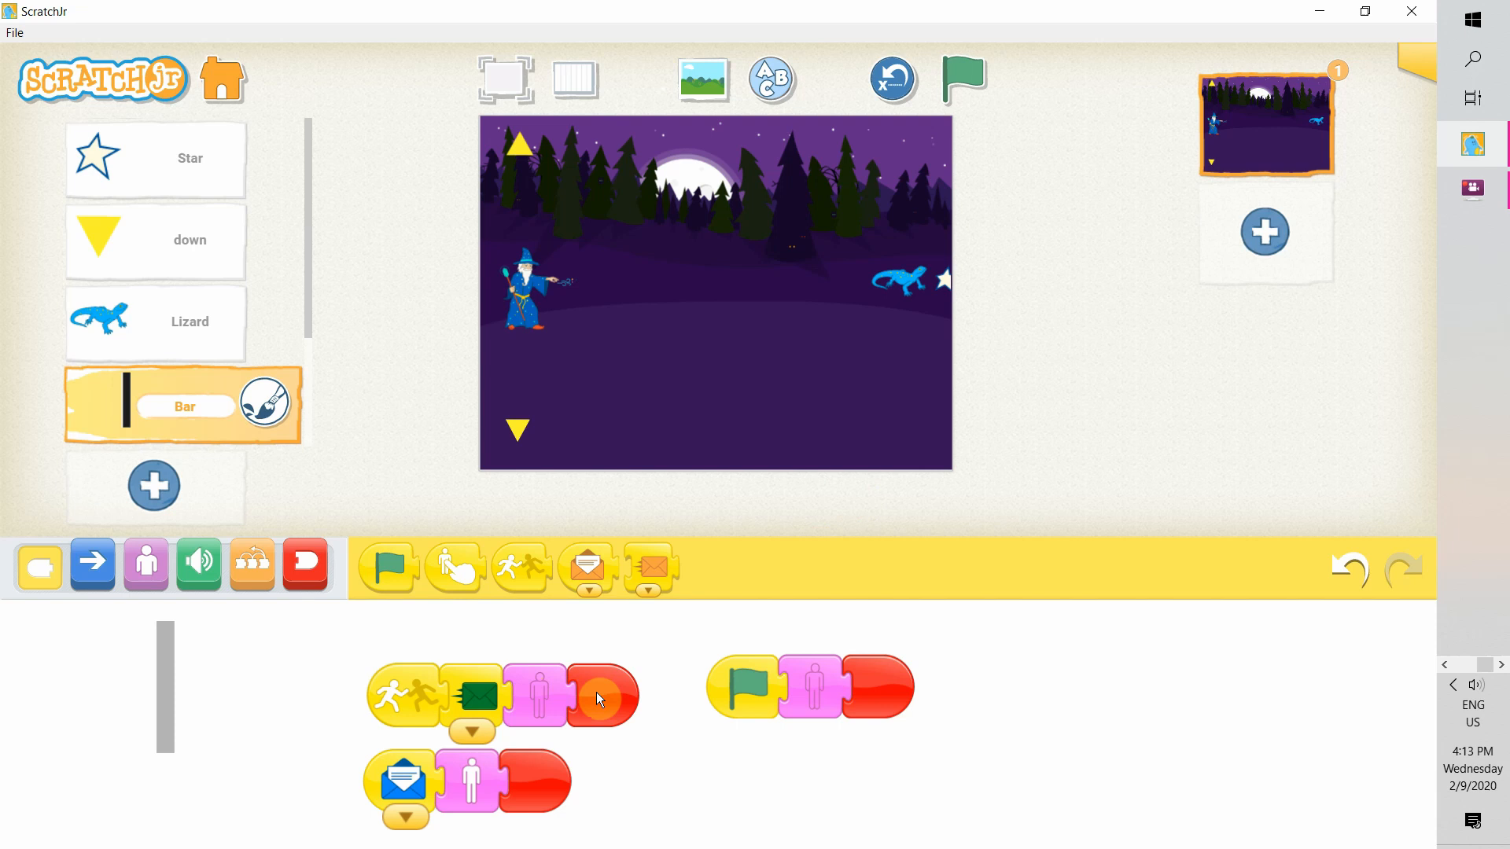
# Step: Reorder the Bar's bump script so it changes visibility before sending its message, then fire the star
pyautogui.moveTo(535, 698); pyautogui.dragTo(558, 635)
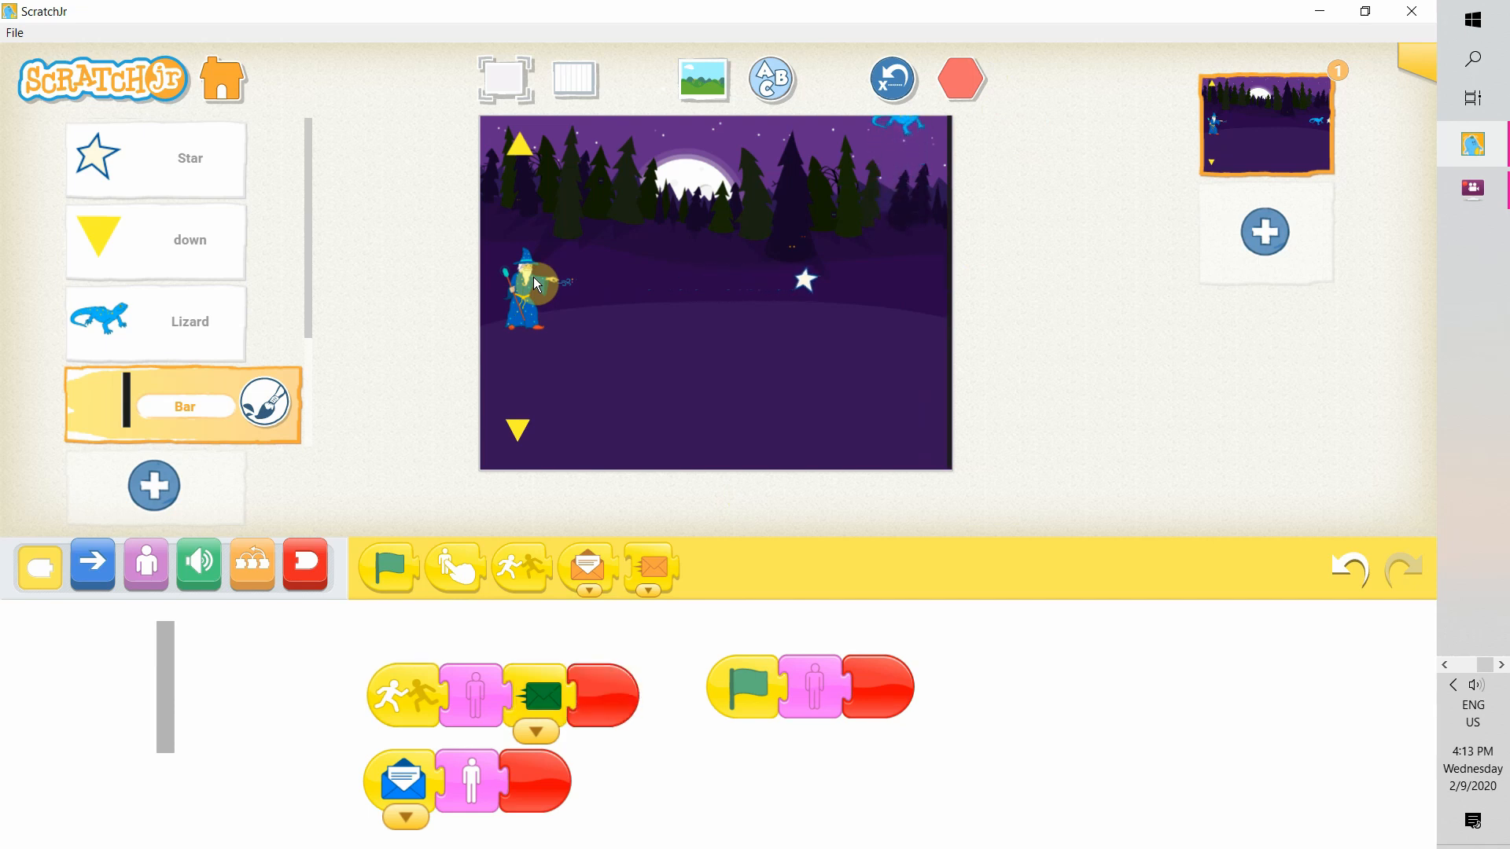
pyautogui.click(387, 565)
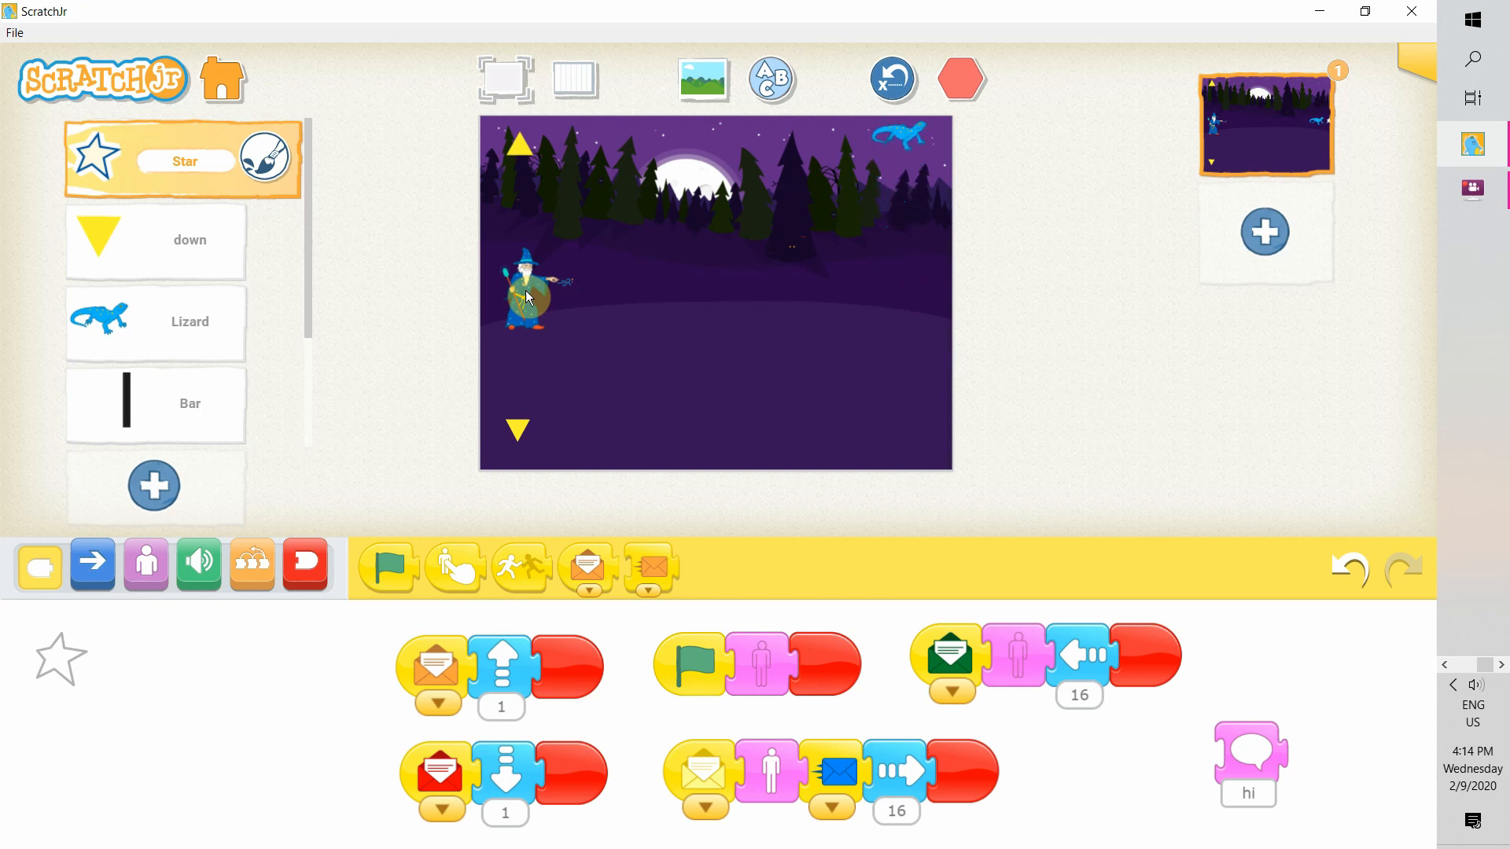
# Step: Stop the game, present the scene full screen and replay it with the new bat on stage
pyautogui.click(959, 79)
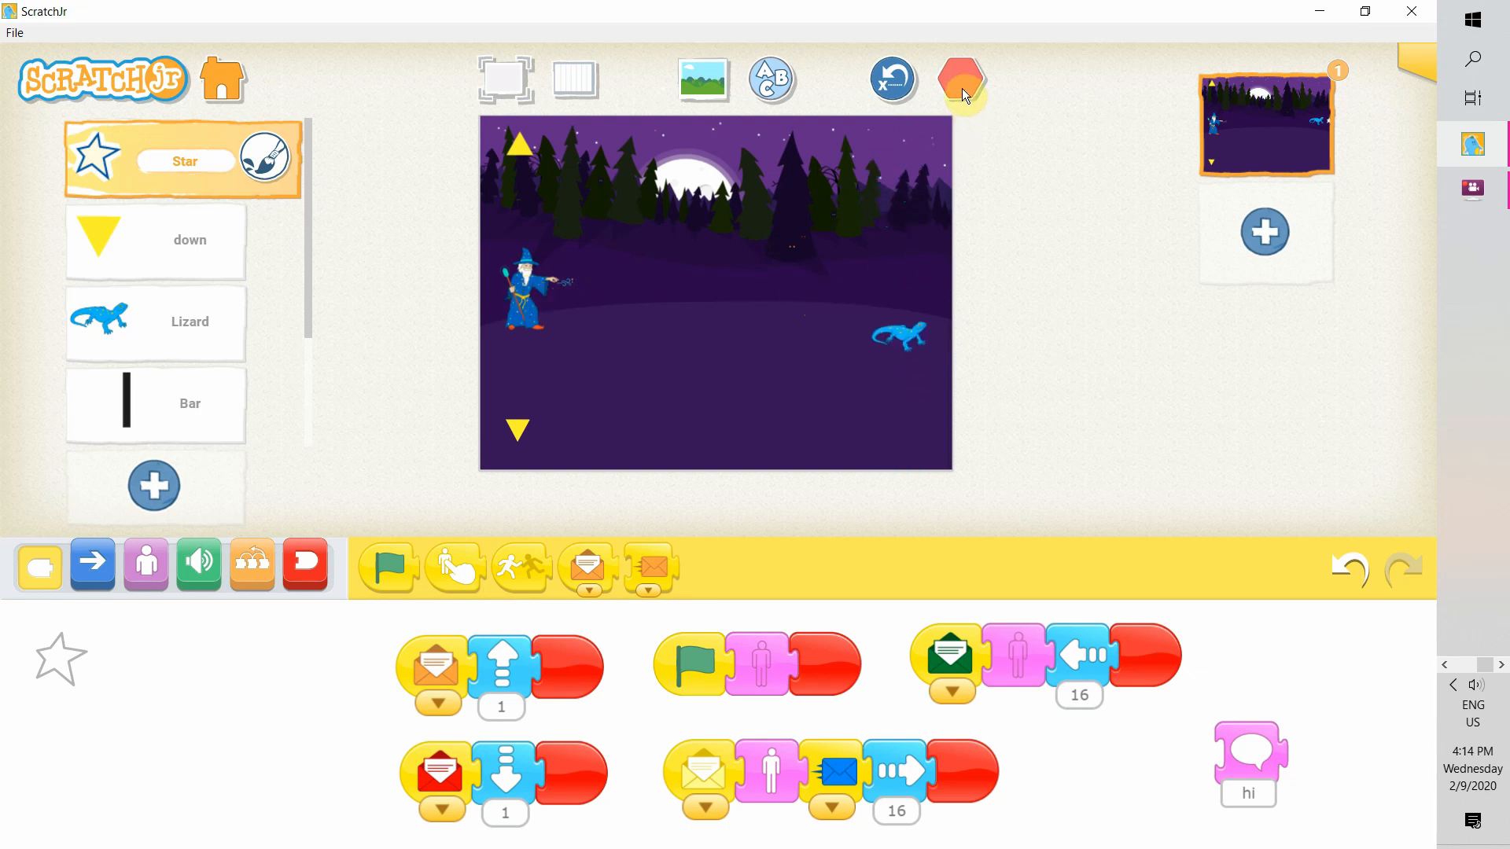
pyautogui.click(961, 80)
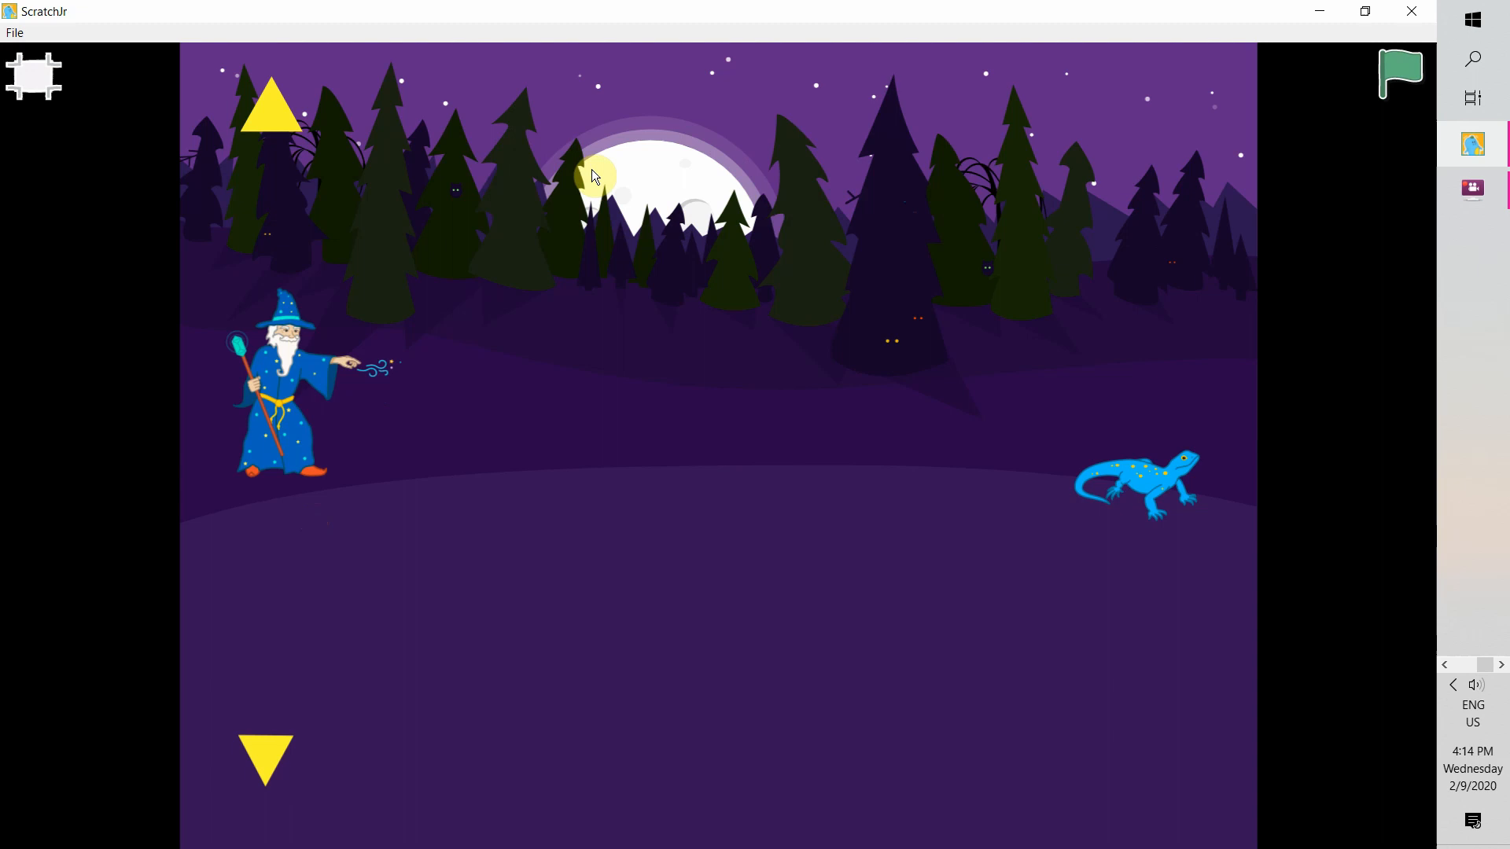
pyautogui.click(1400, 74)
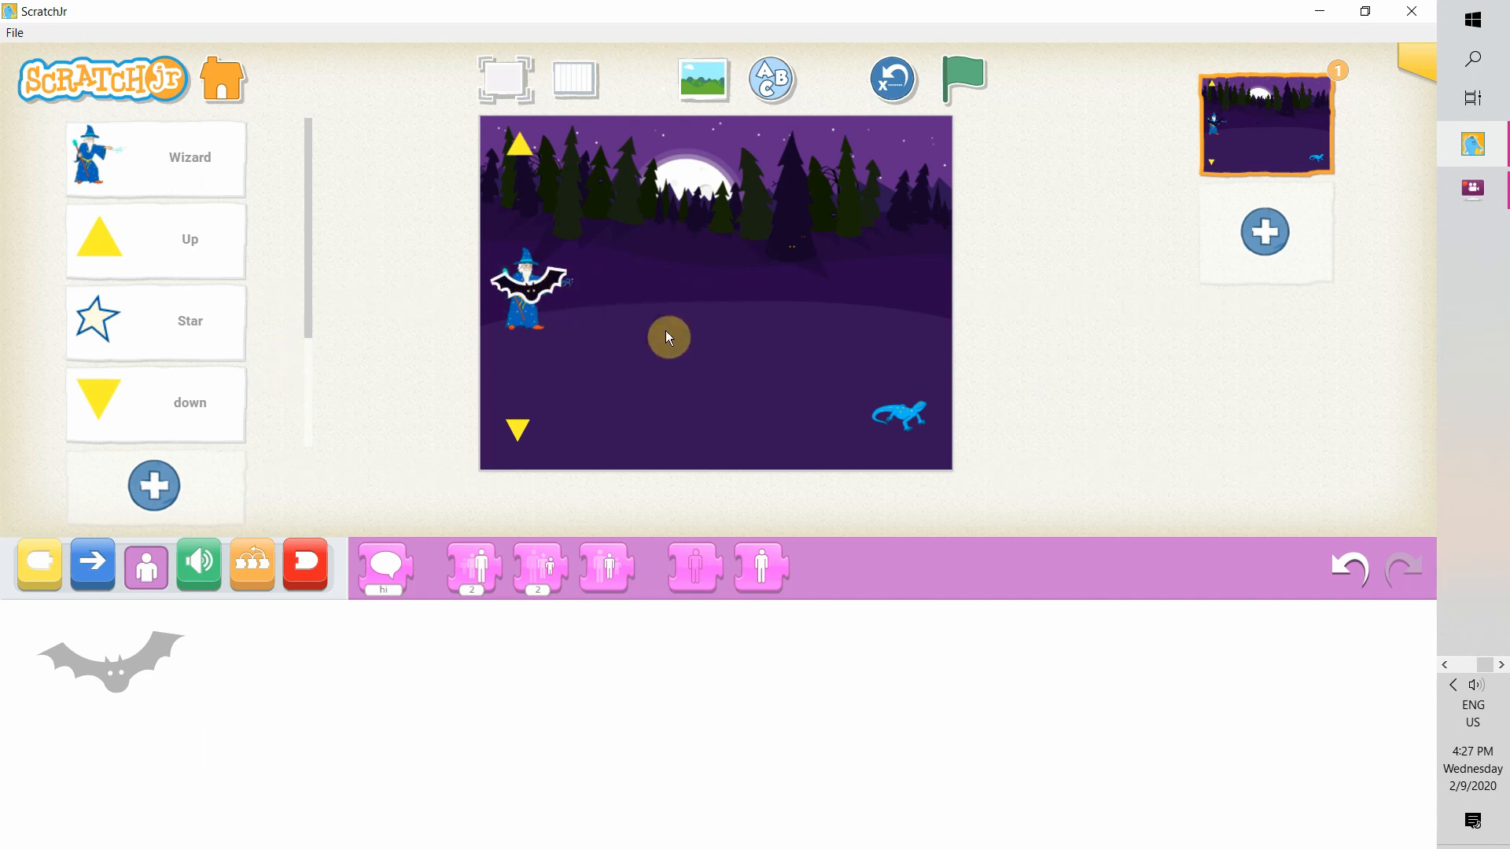
# Step: Select the Wizard to show his message scripts and scroll the character list past the lizard, bar and bat
pyautogui.click(154, 159)
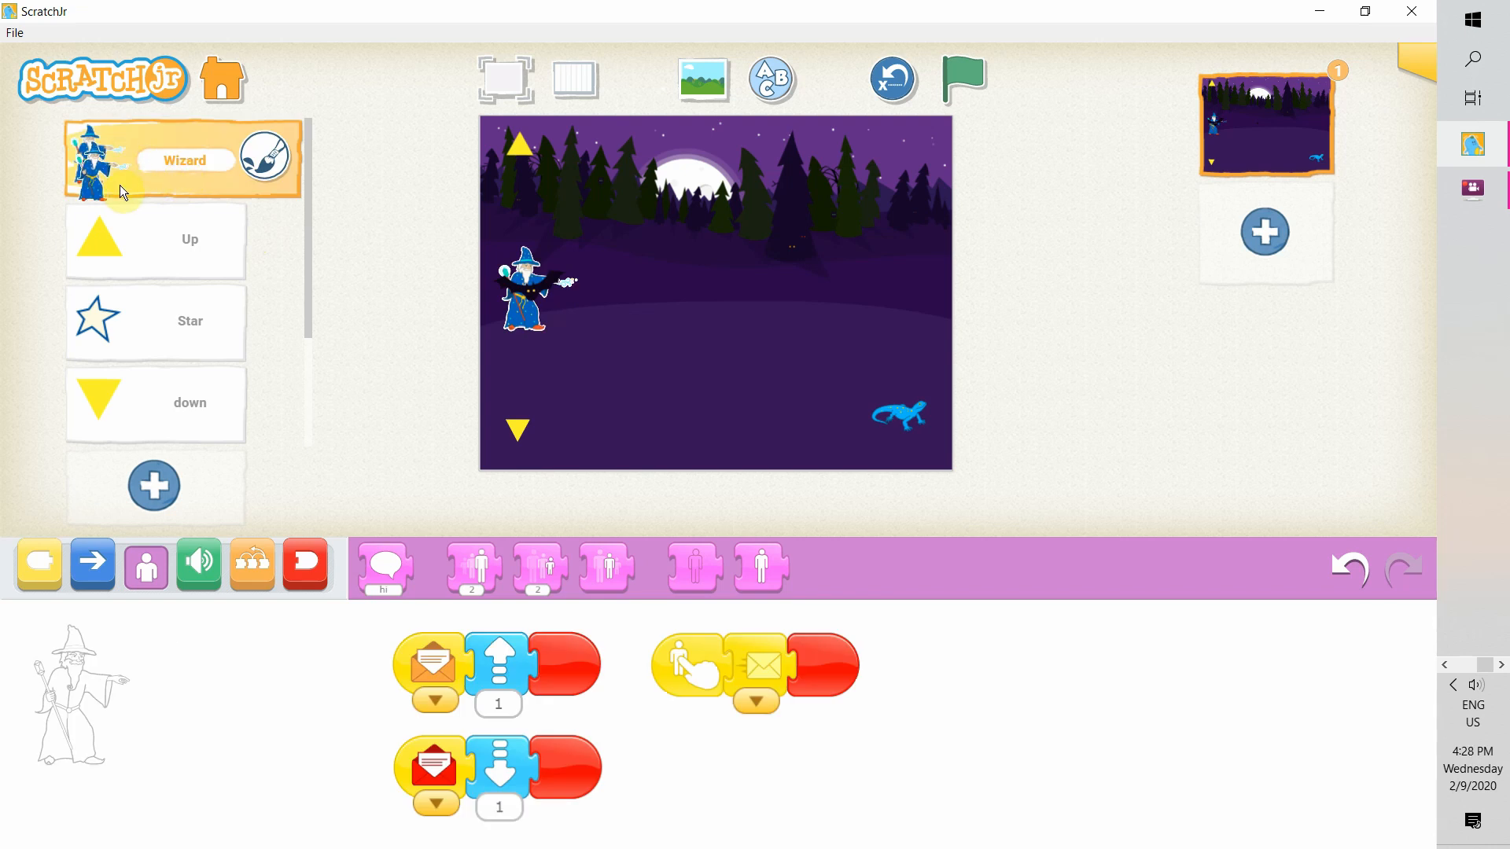
pyautogui.moveTo(421, 374)
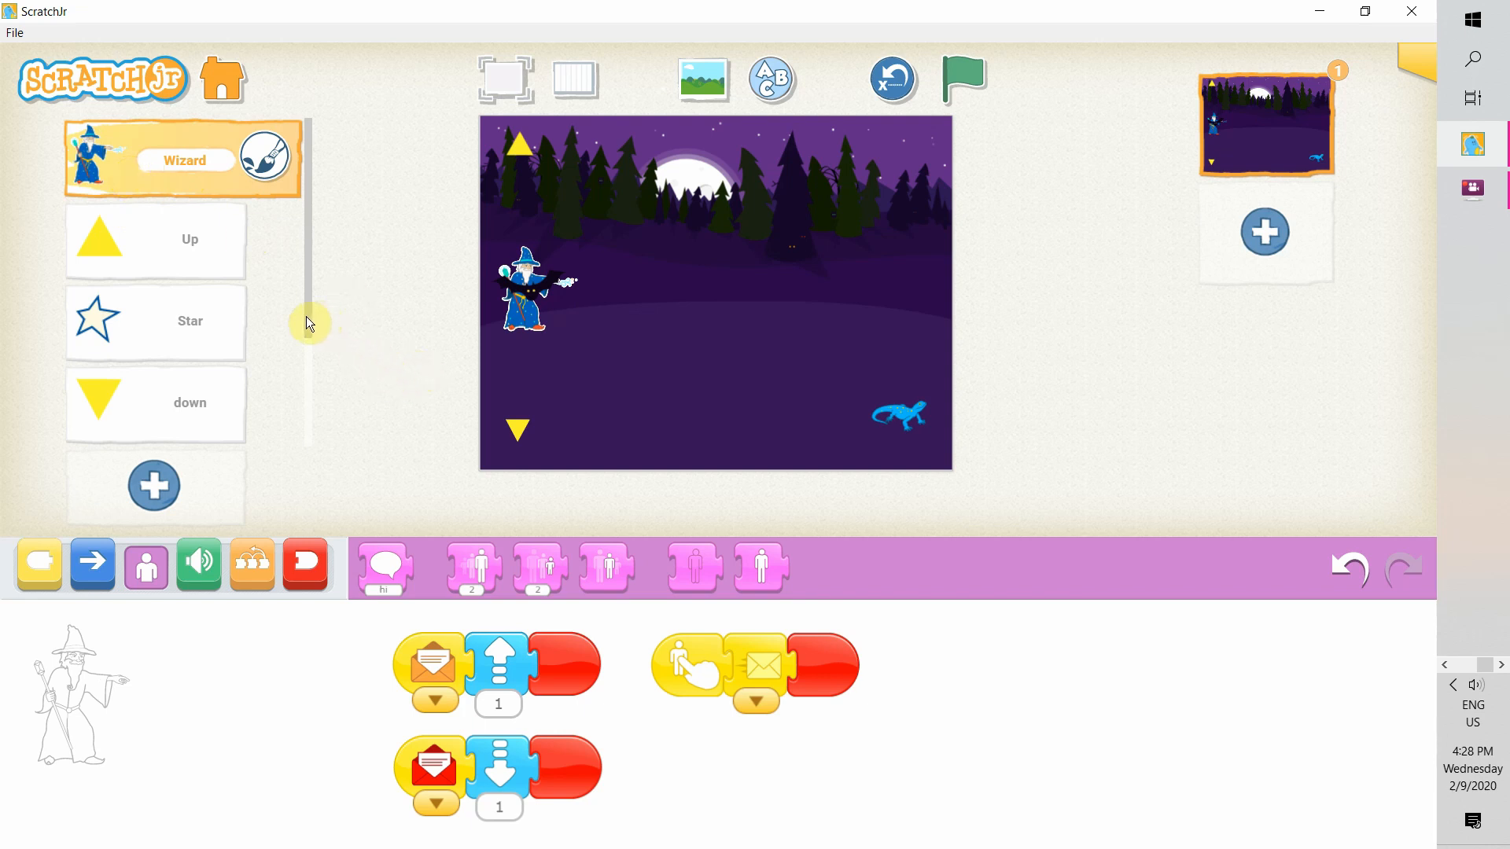
pyautogui.scroll(-3)
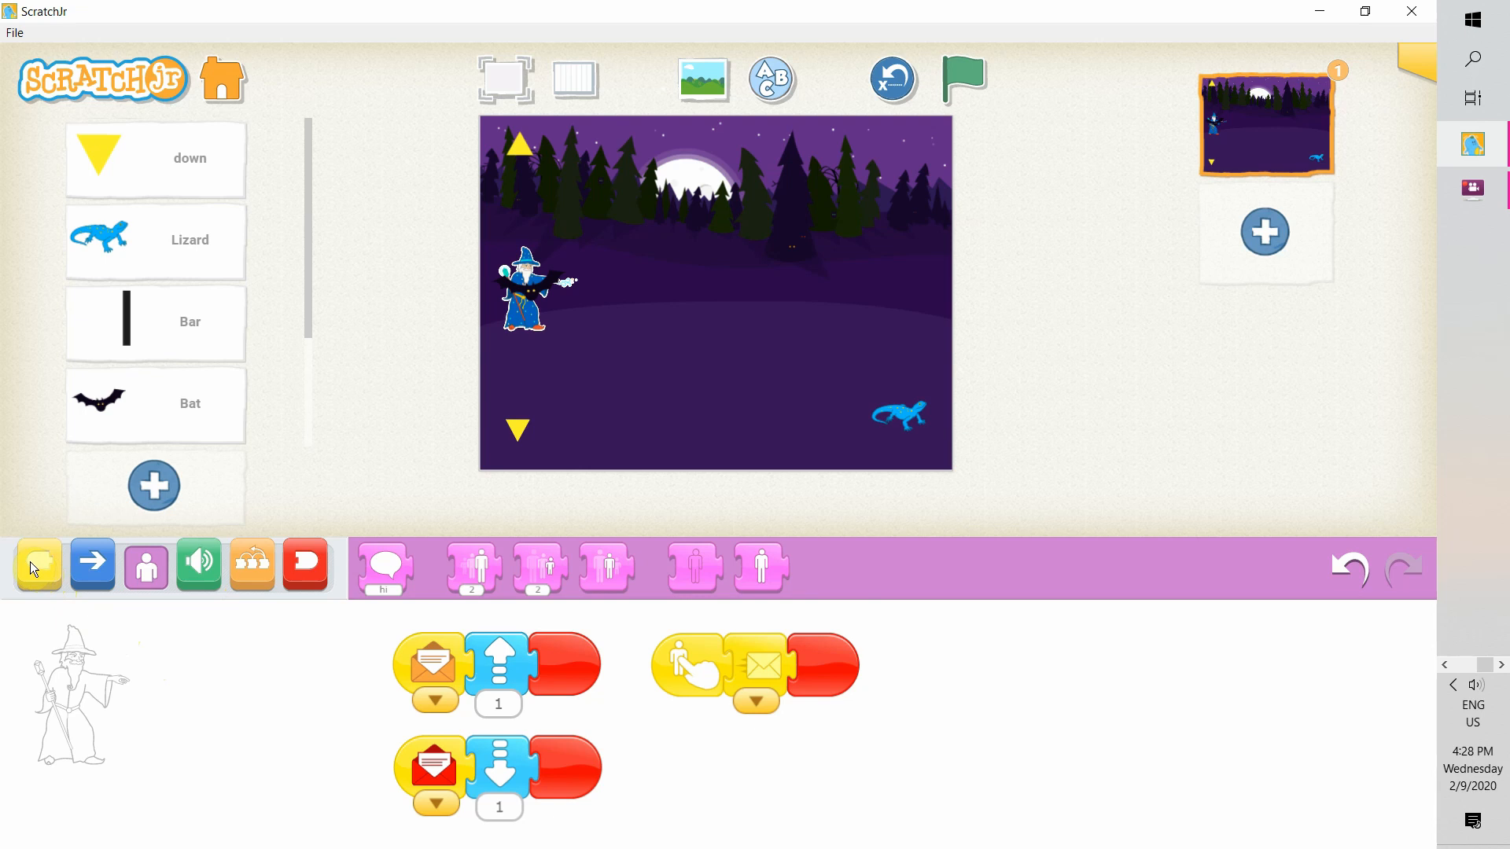
# Step: Play the game full screen and tap the wizard twice to test the bat and star
pyautogui.click(505, 79)
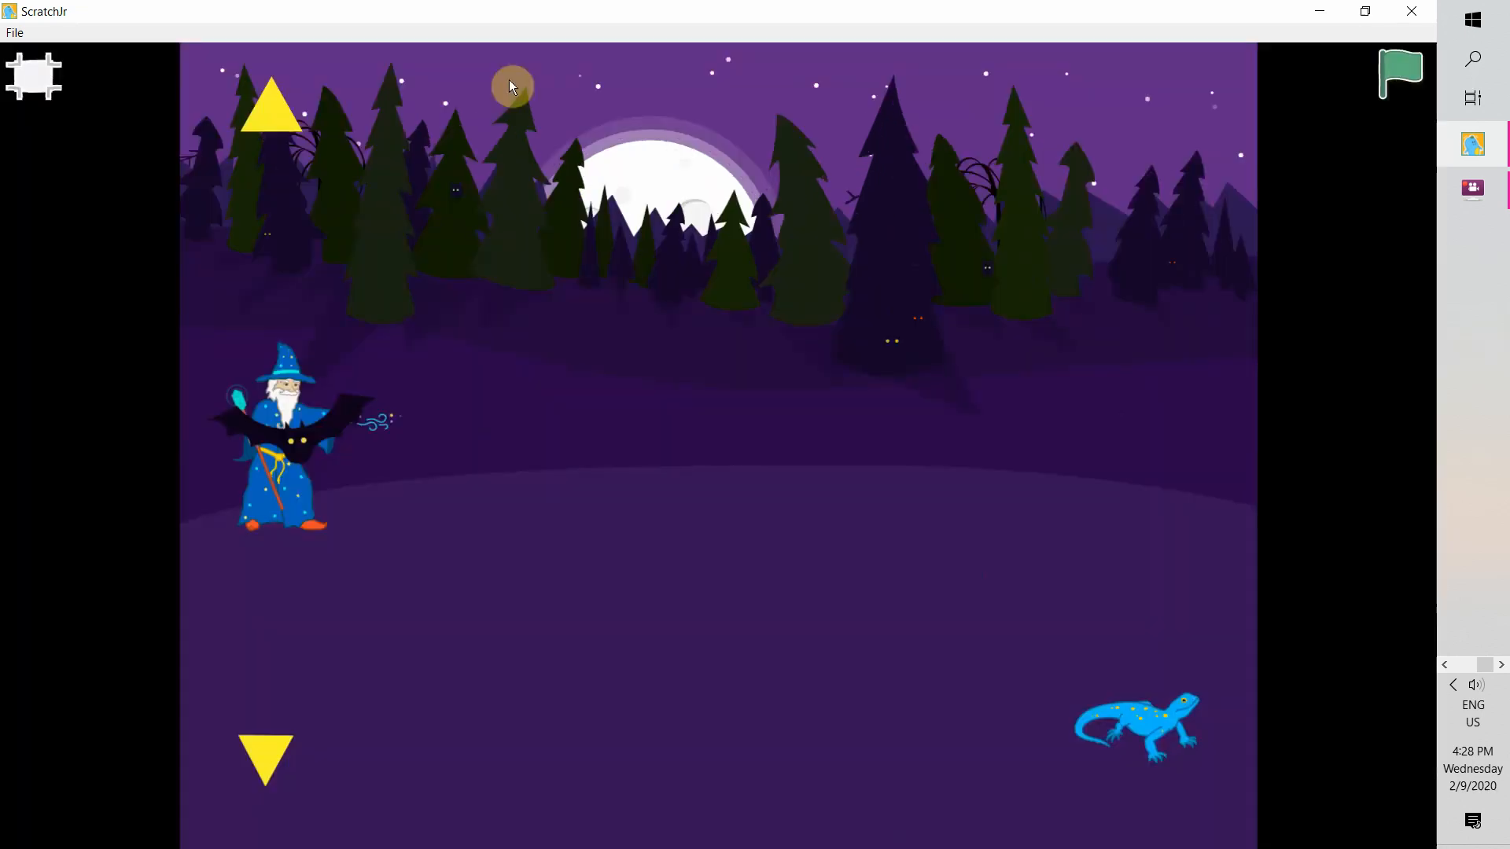
pyautogui.click(1398, 74)
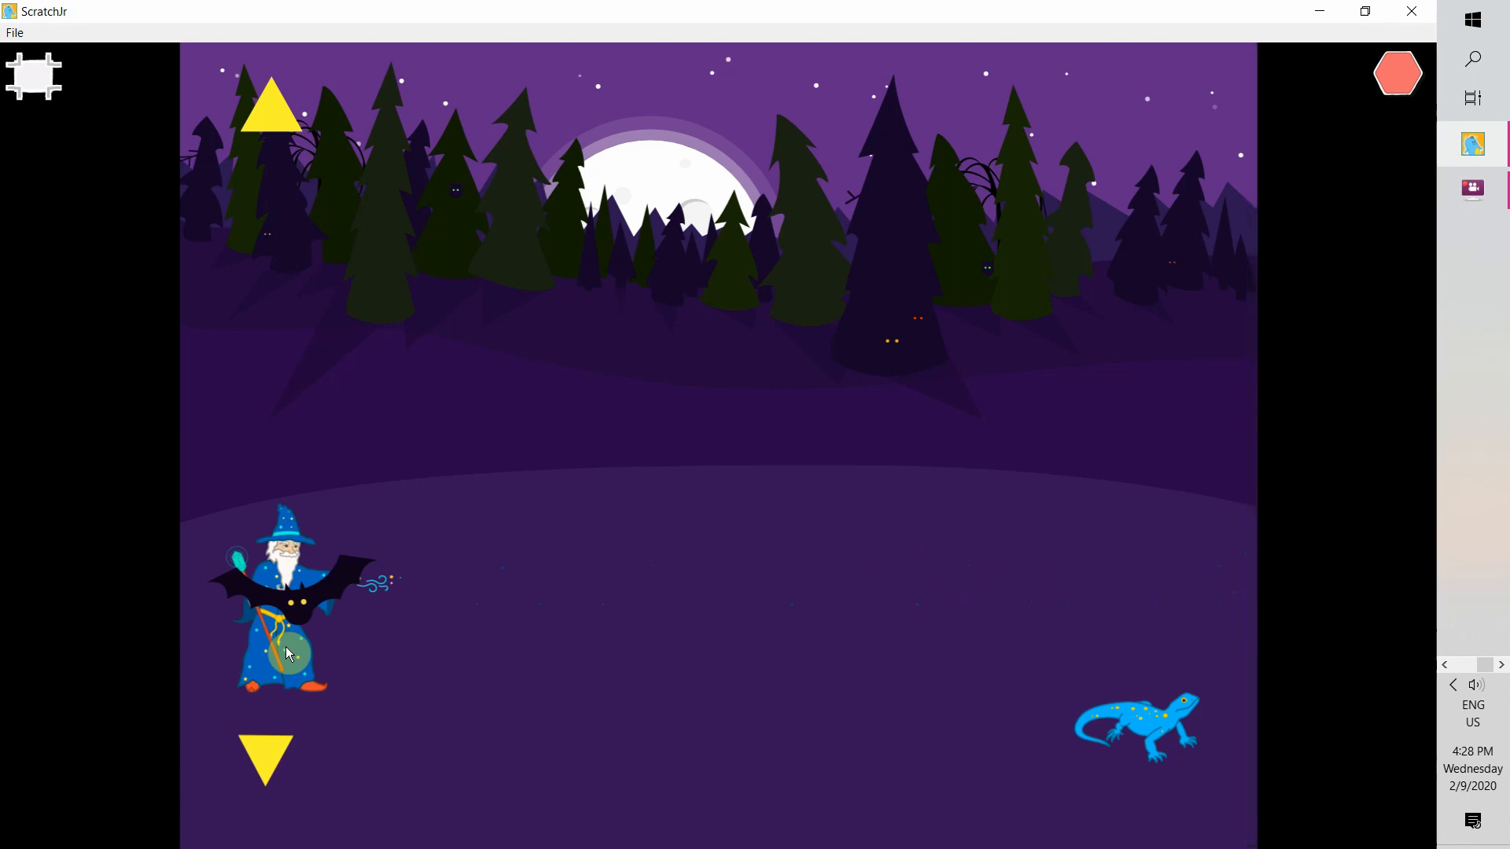
pyautogui.click(1396, 74)
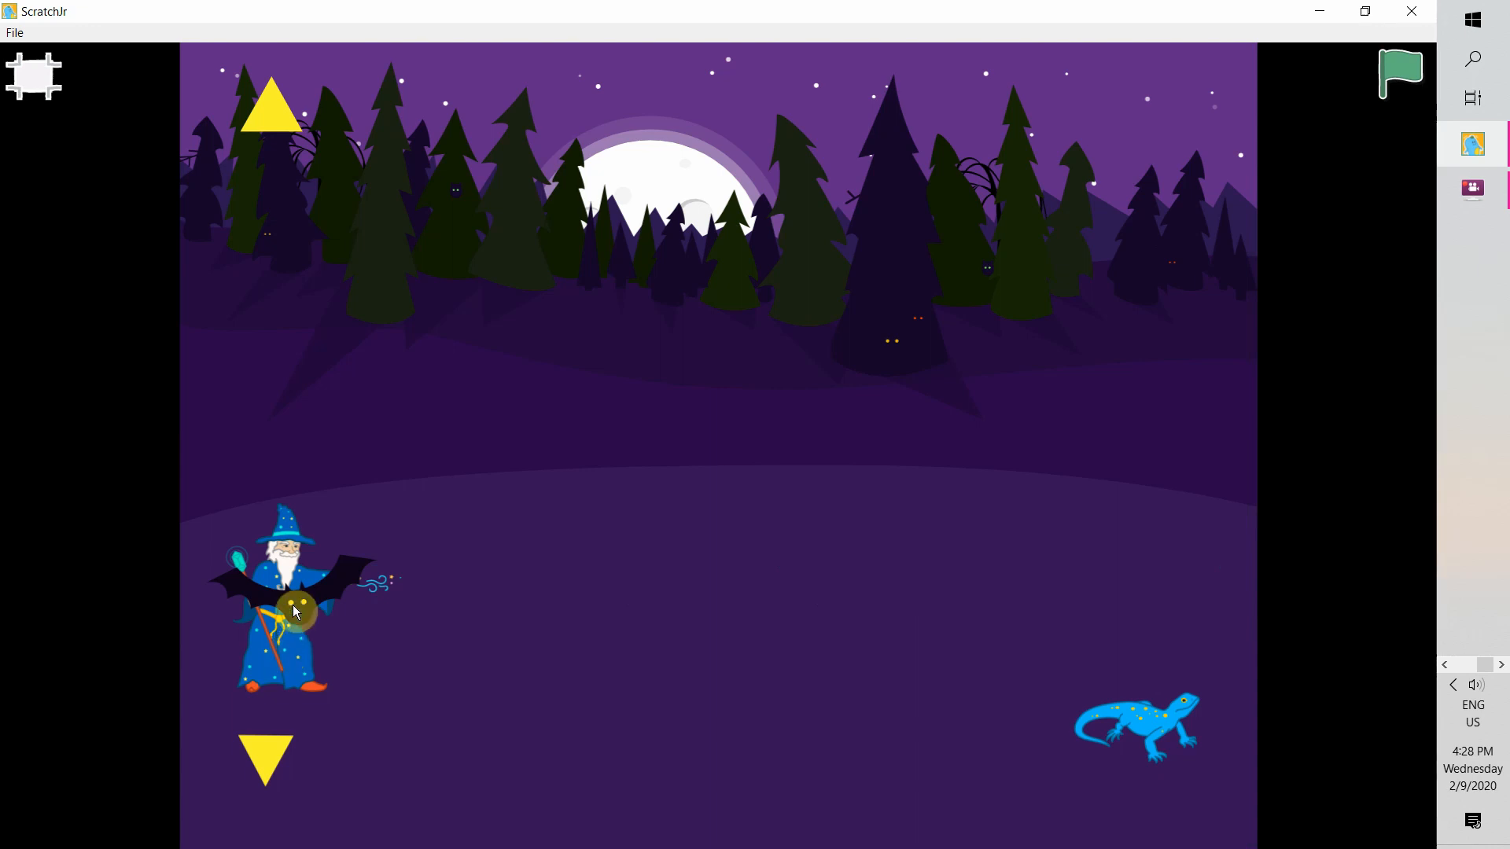
pyautogui.click(1400, 73)
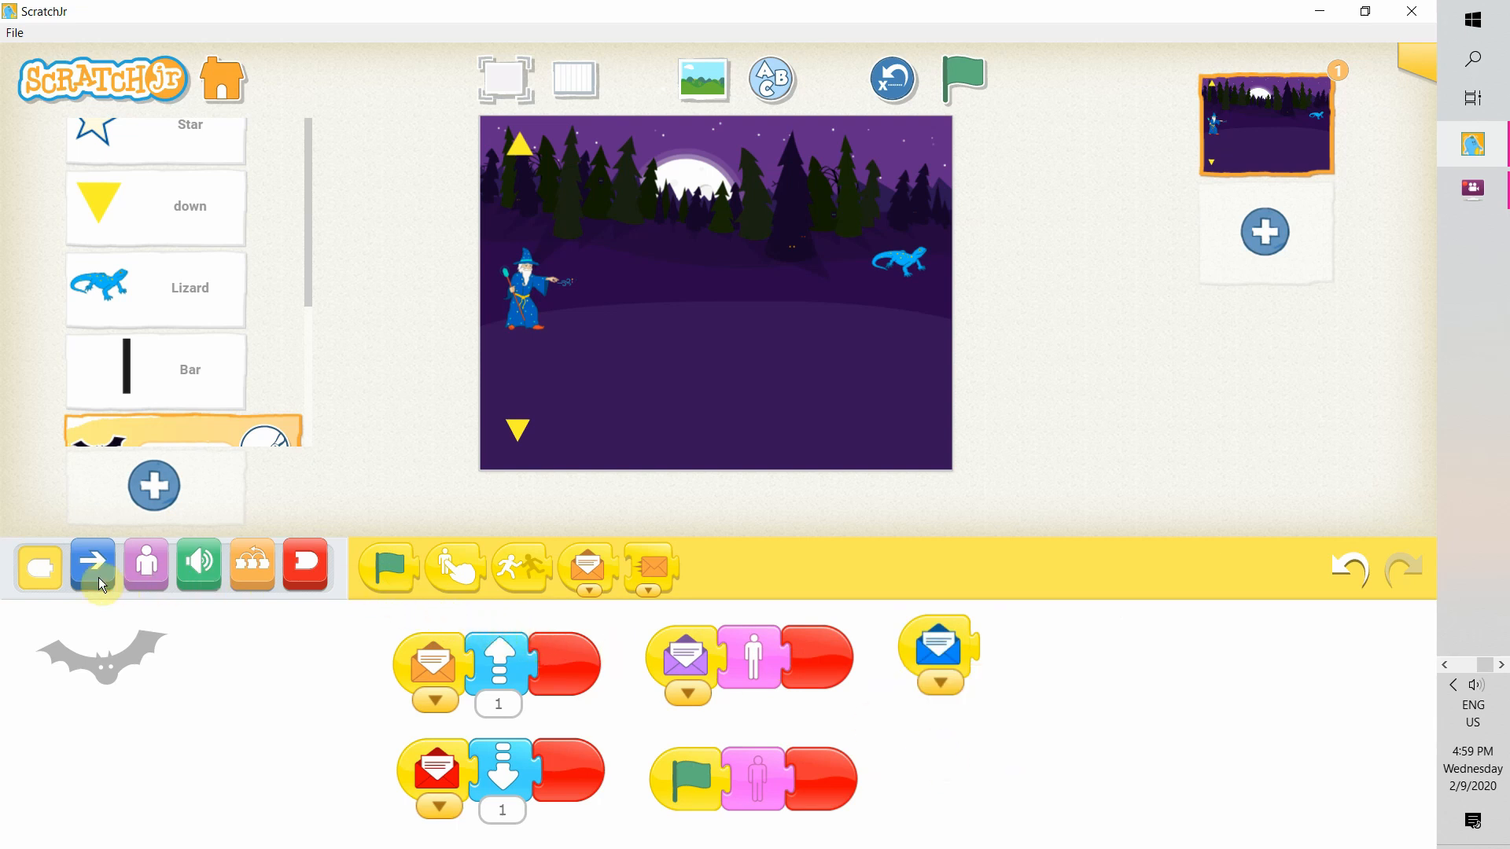
# Step: Browse the Bat's action palette to make it change visibility on the blue message
pyautogui.click(144, 563)
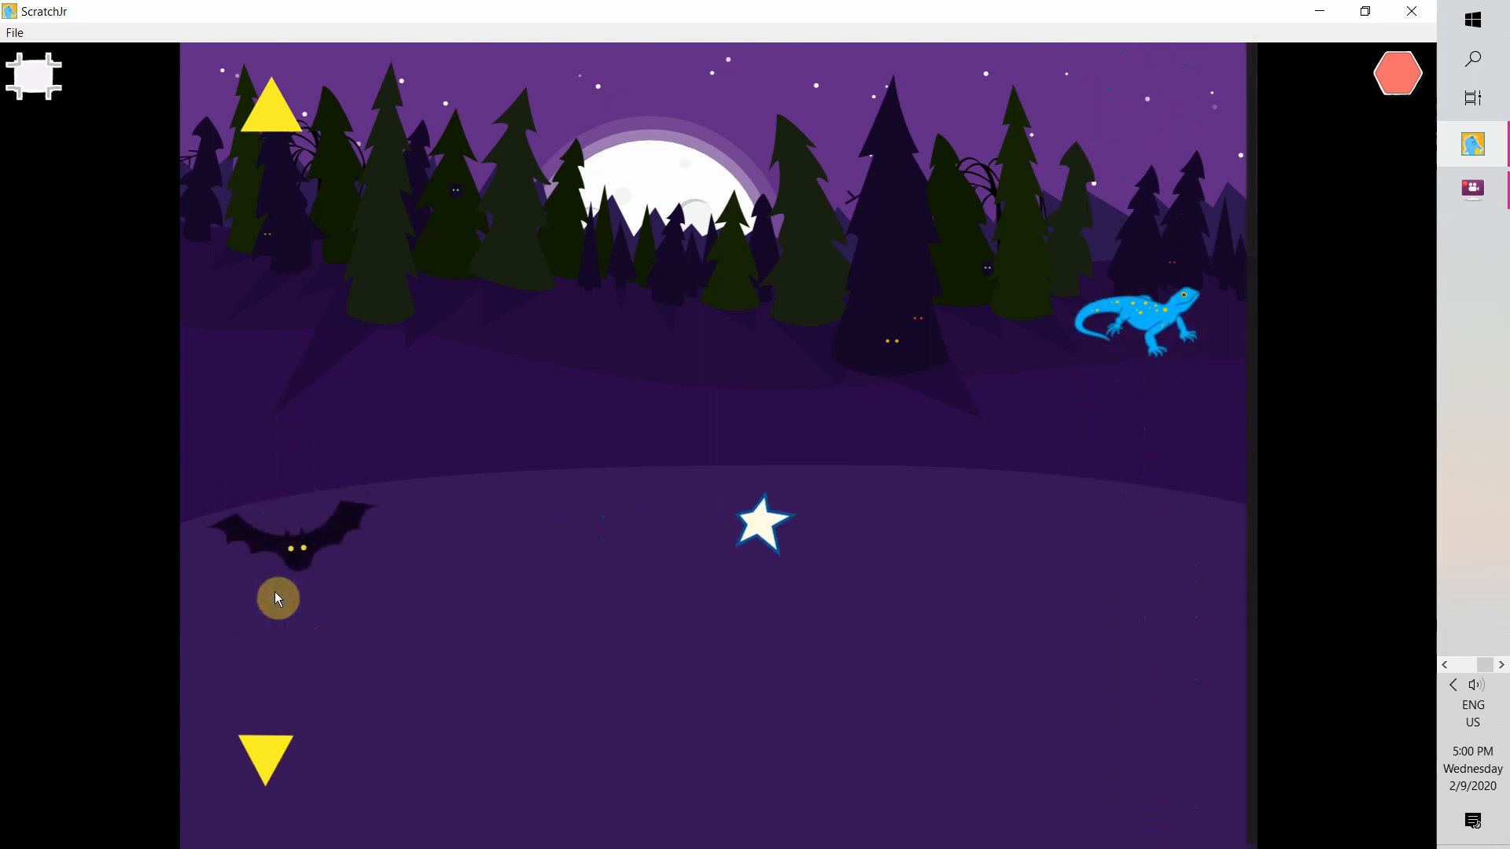
# Step: Exit full-screen play and select another character to edit in the editor
pyautogui.click(1398, 72)
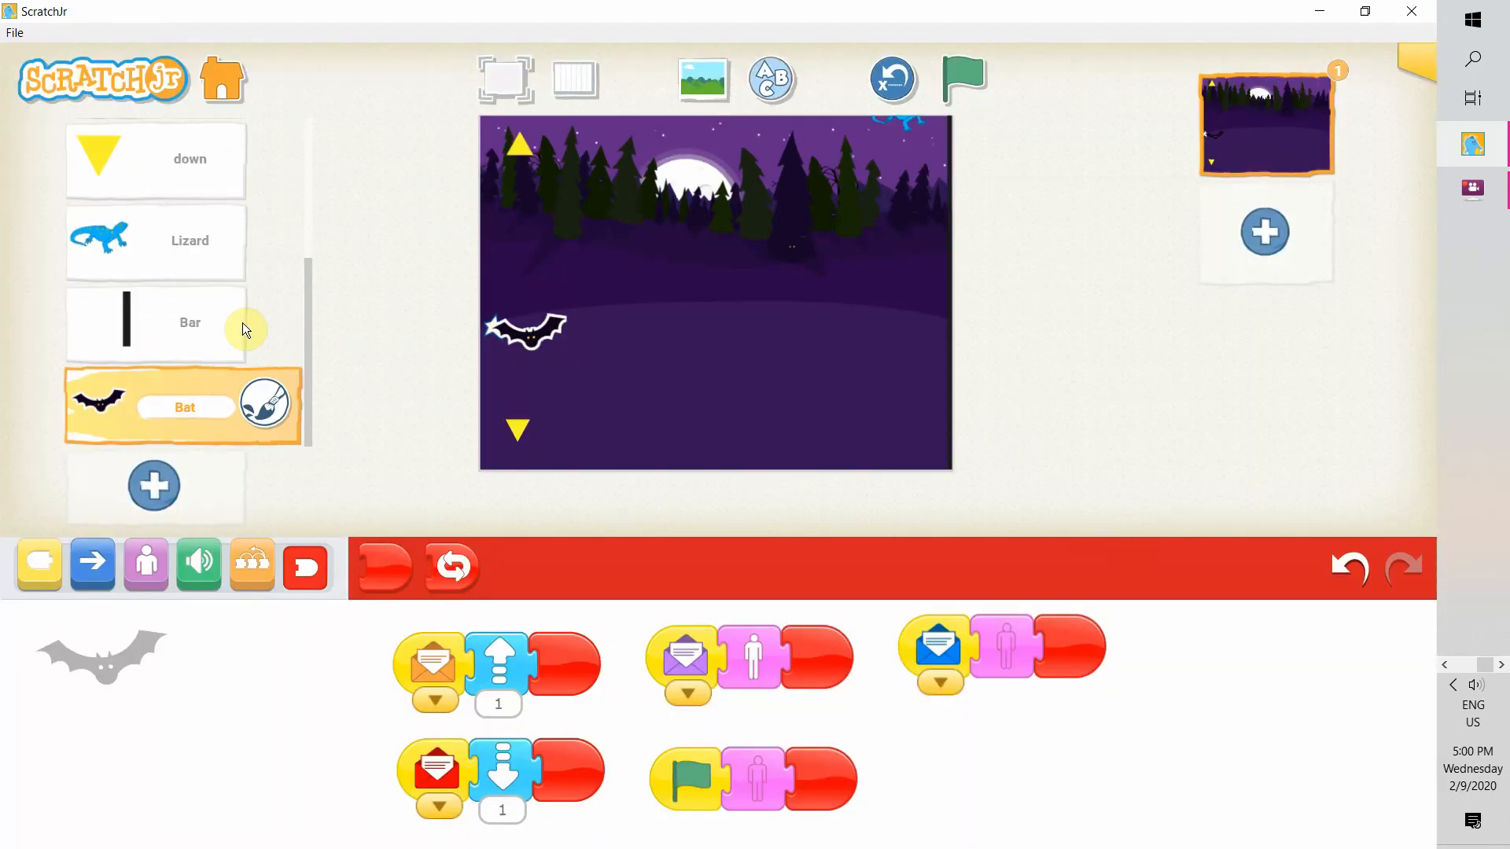
pyautogui.click(155, 240)
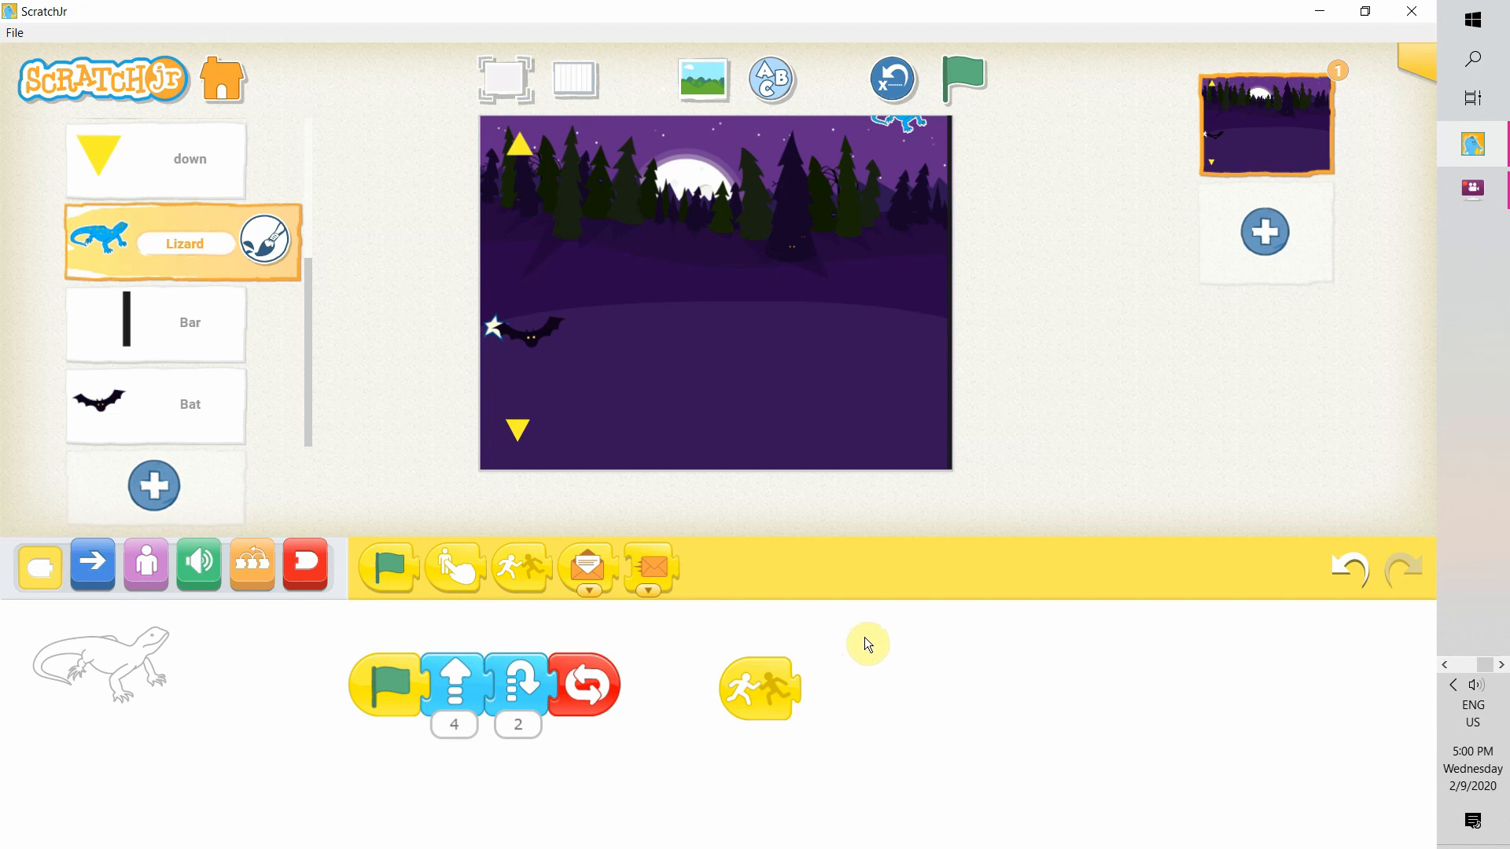
pyautogui.moveTo(868, 645)
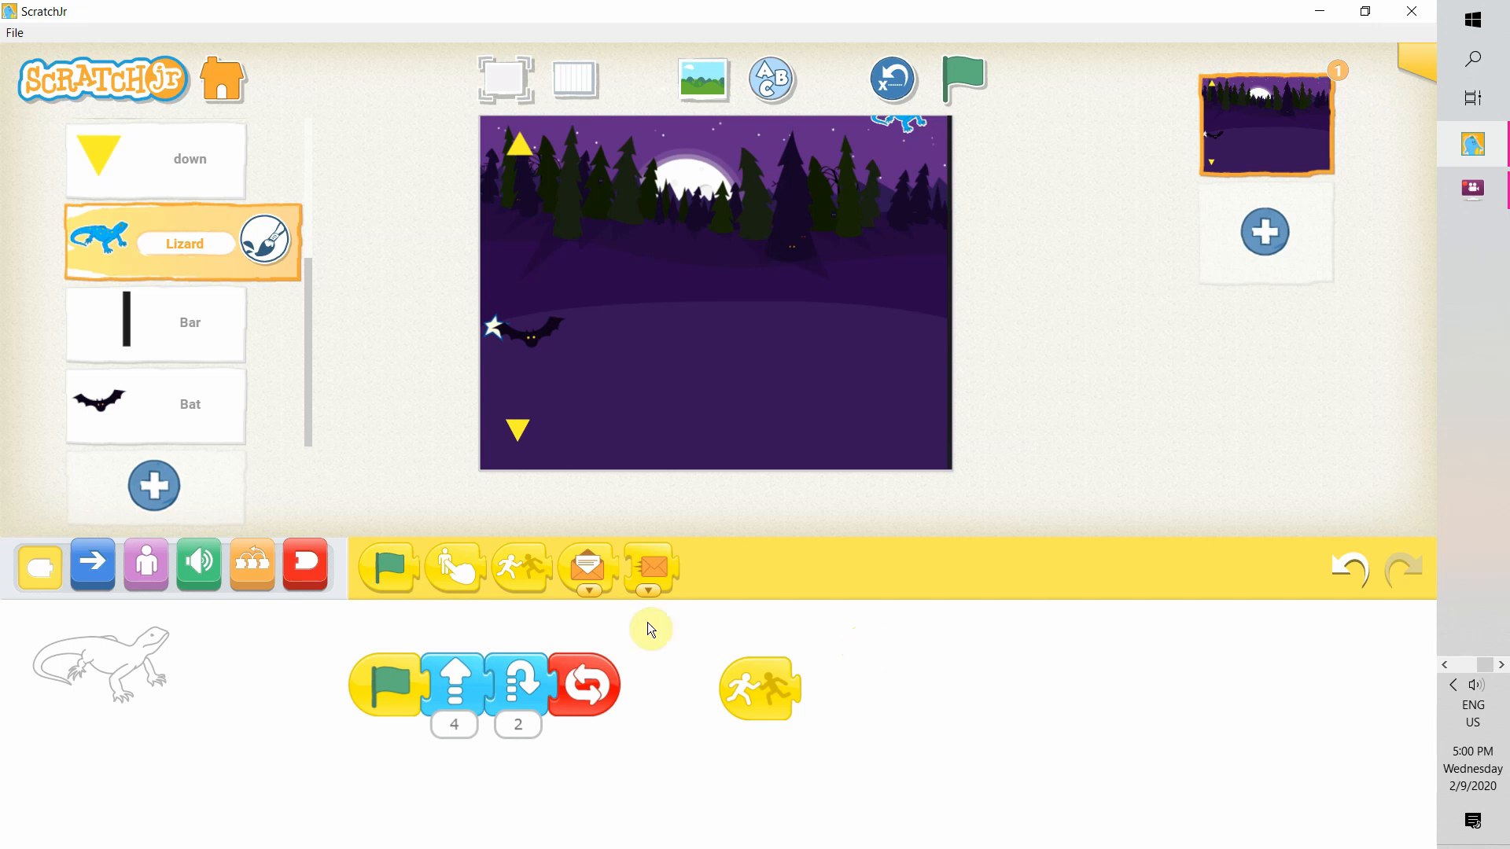
# Step: Add a Grow by 5 action from the Looks palette to the lizard's Start on Bump script
pyautogui.click(145, 564)
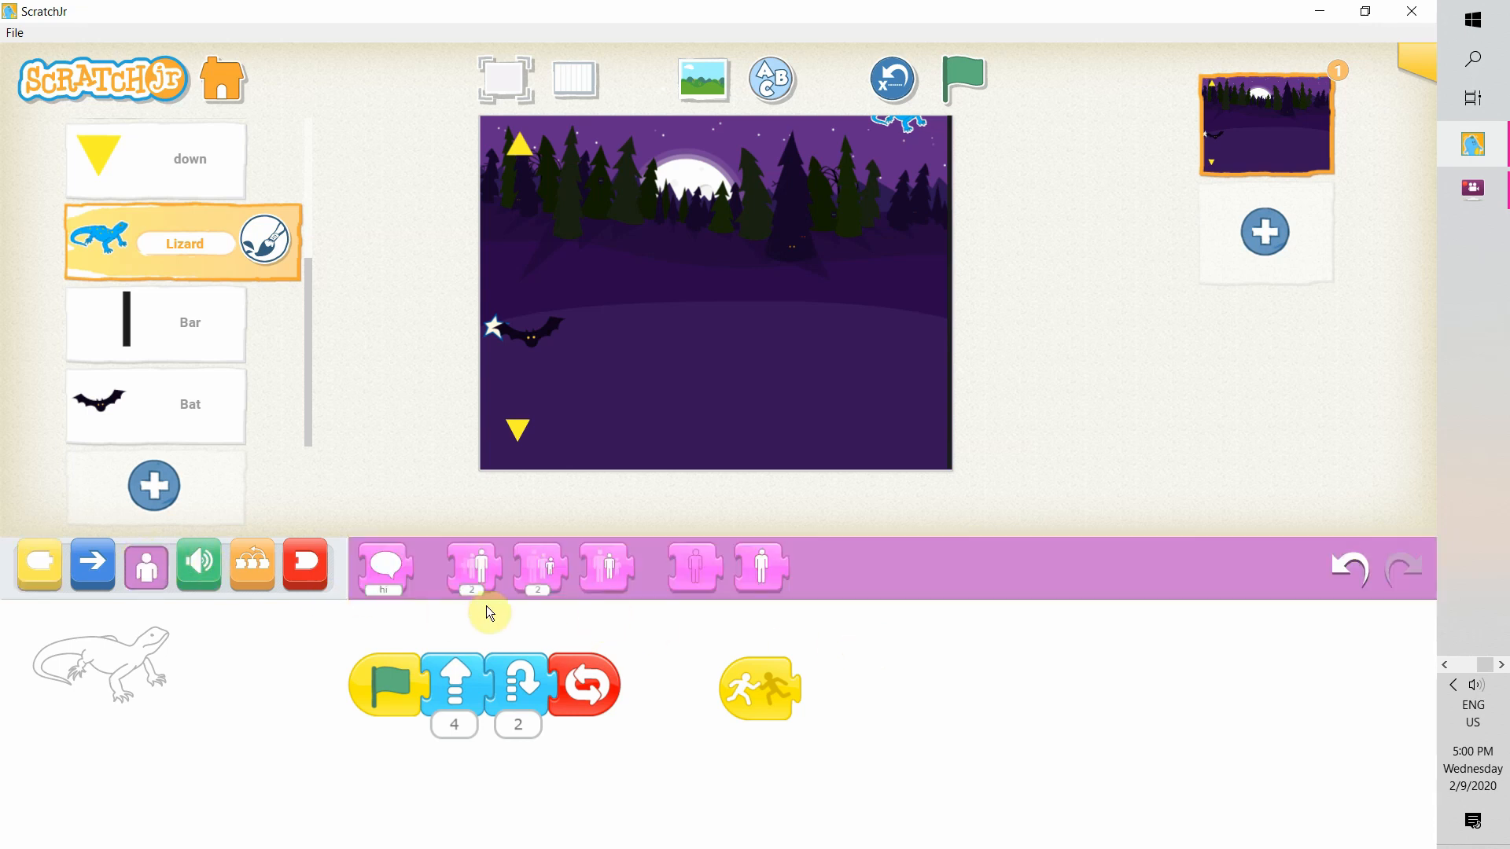
pyautogui.moveTo(603, 615)
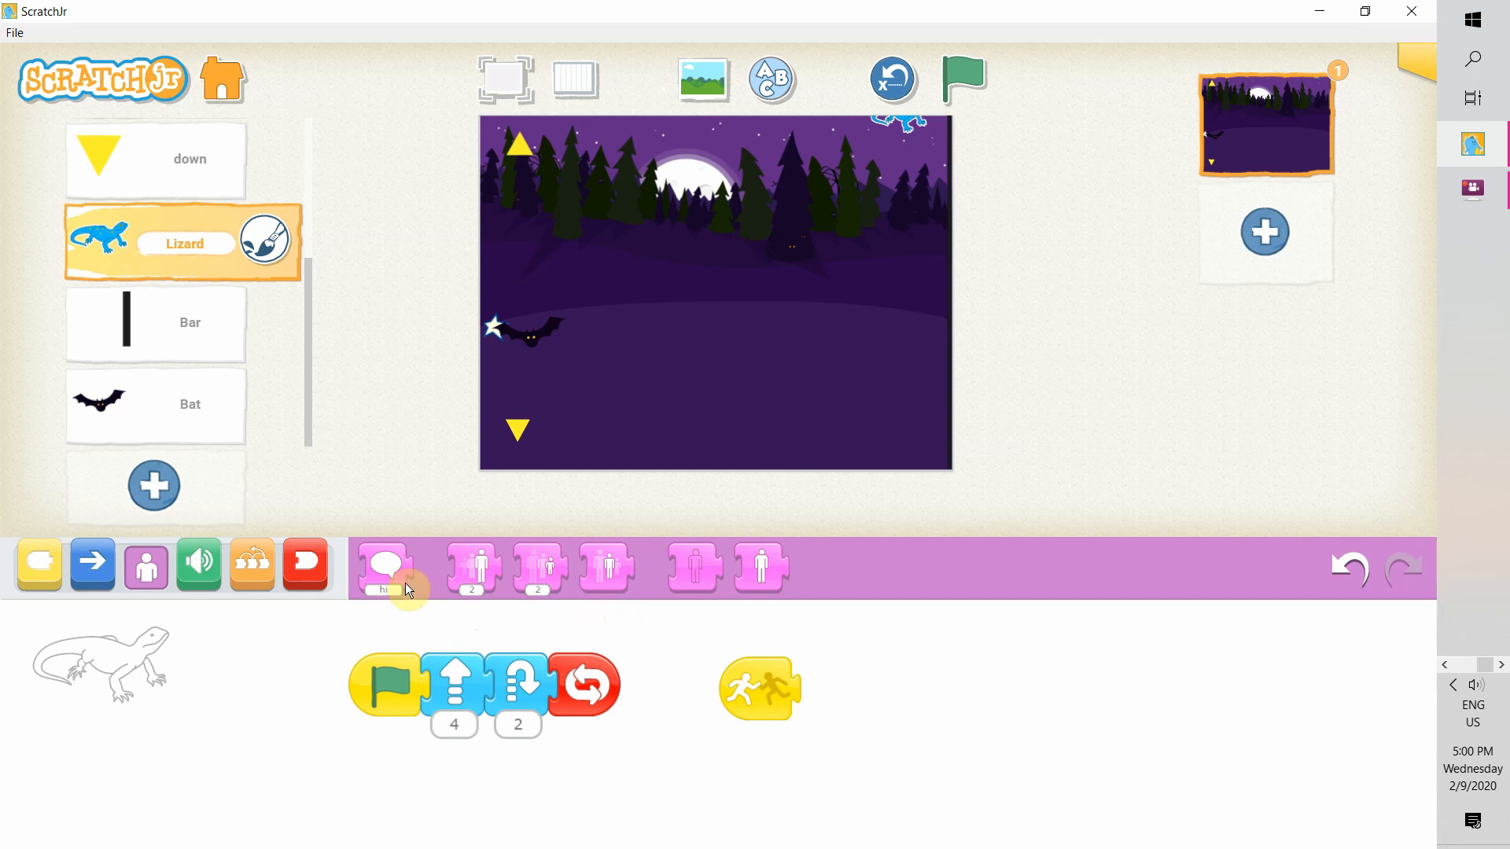
pyautogui.moveTo(439, 594)
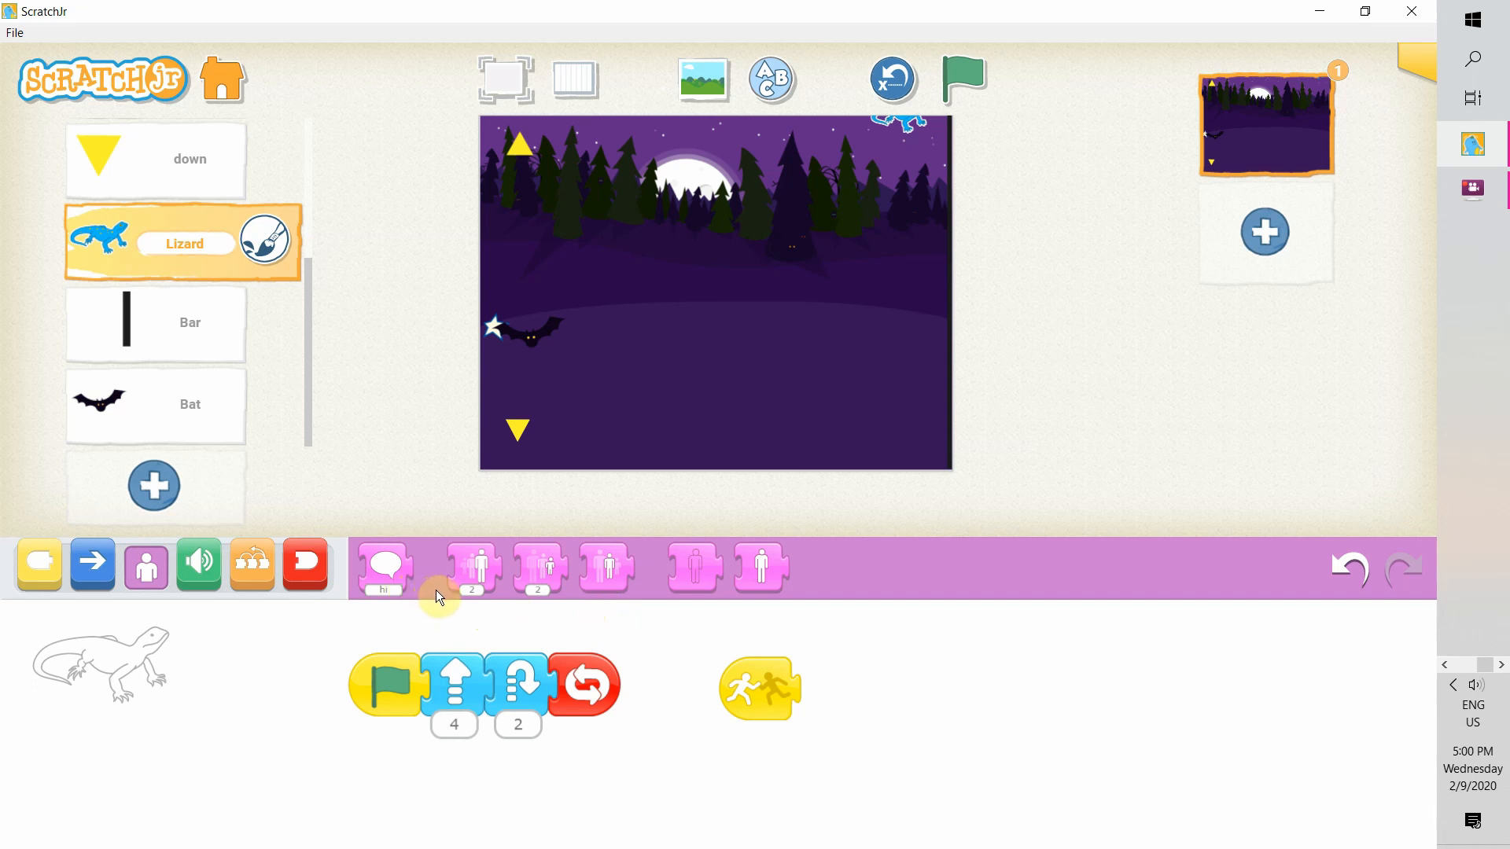
pyautogui.moveTo(761, 587)
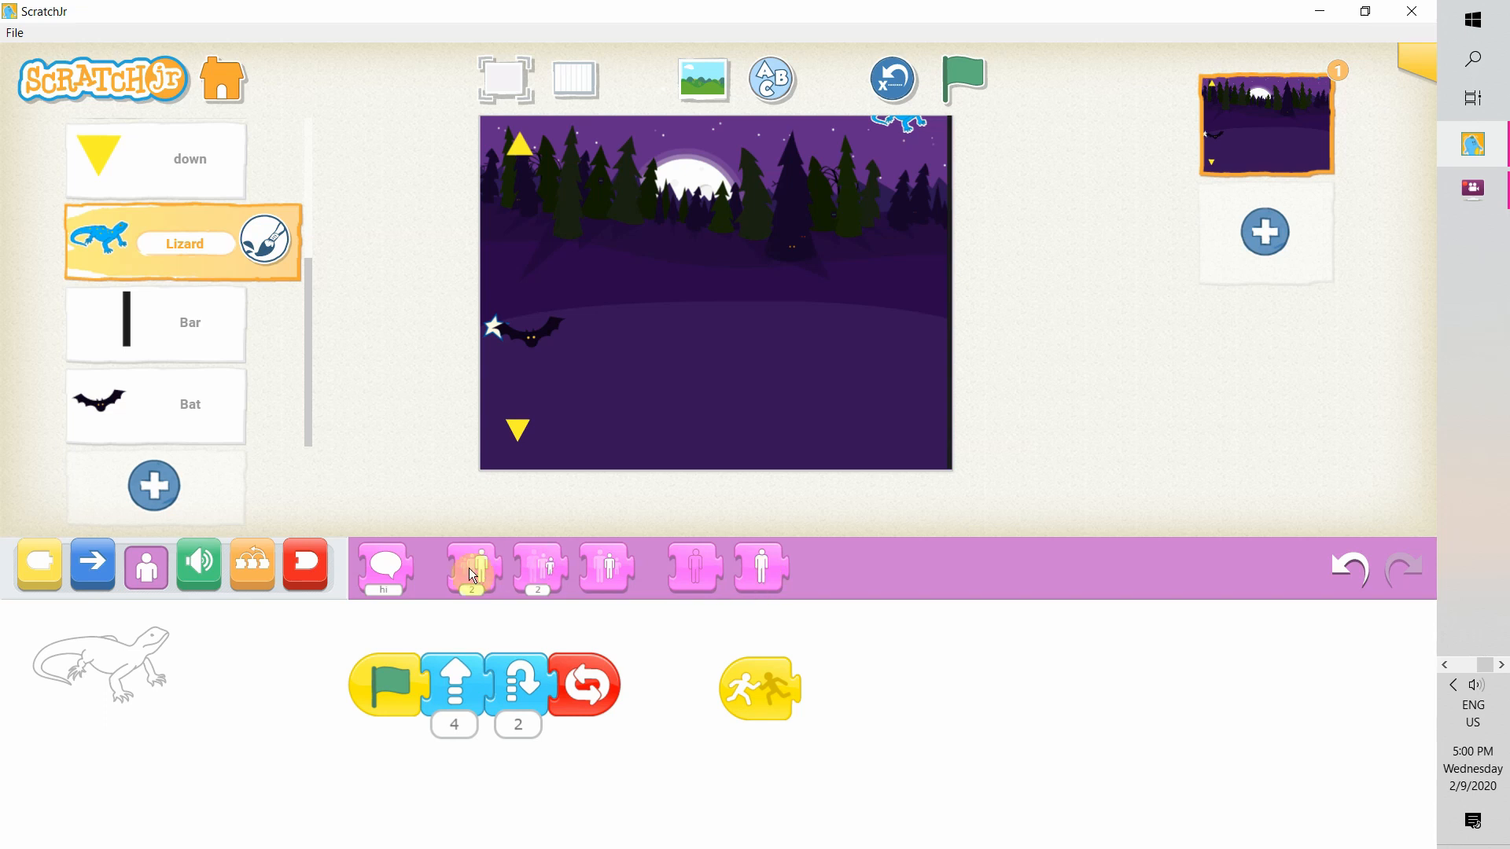
pyautogui.click(472, 566)
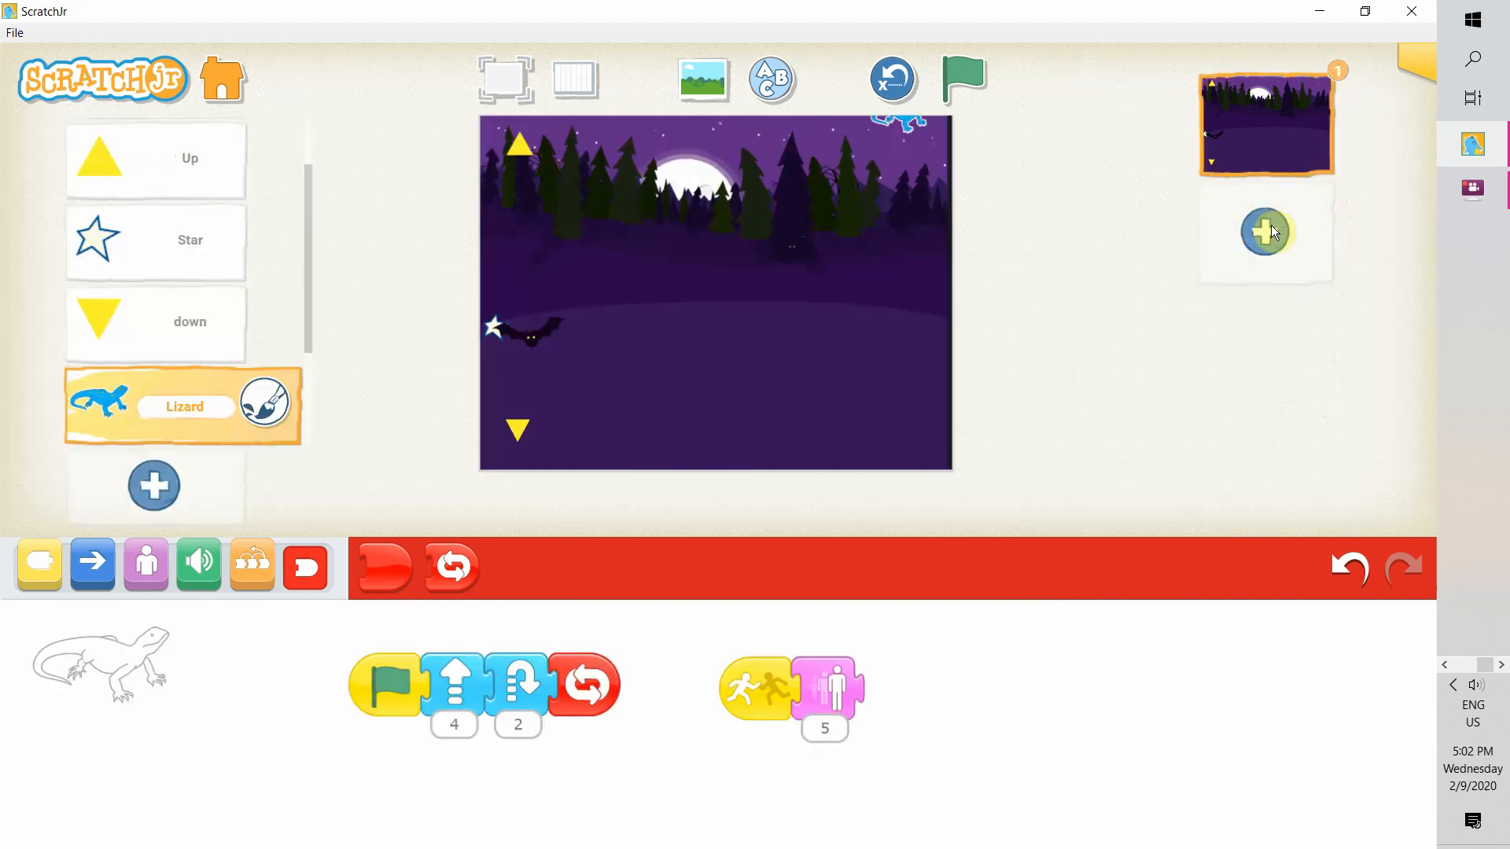
# Step: Add a second page with the night Woods backdrop
pyautogui.click(1264, 232)
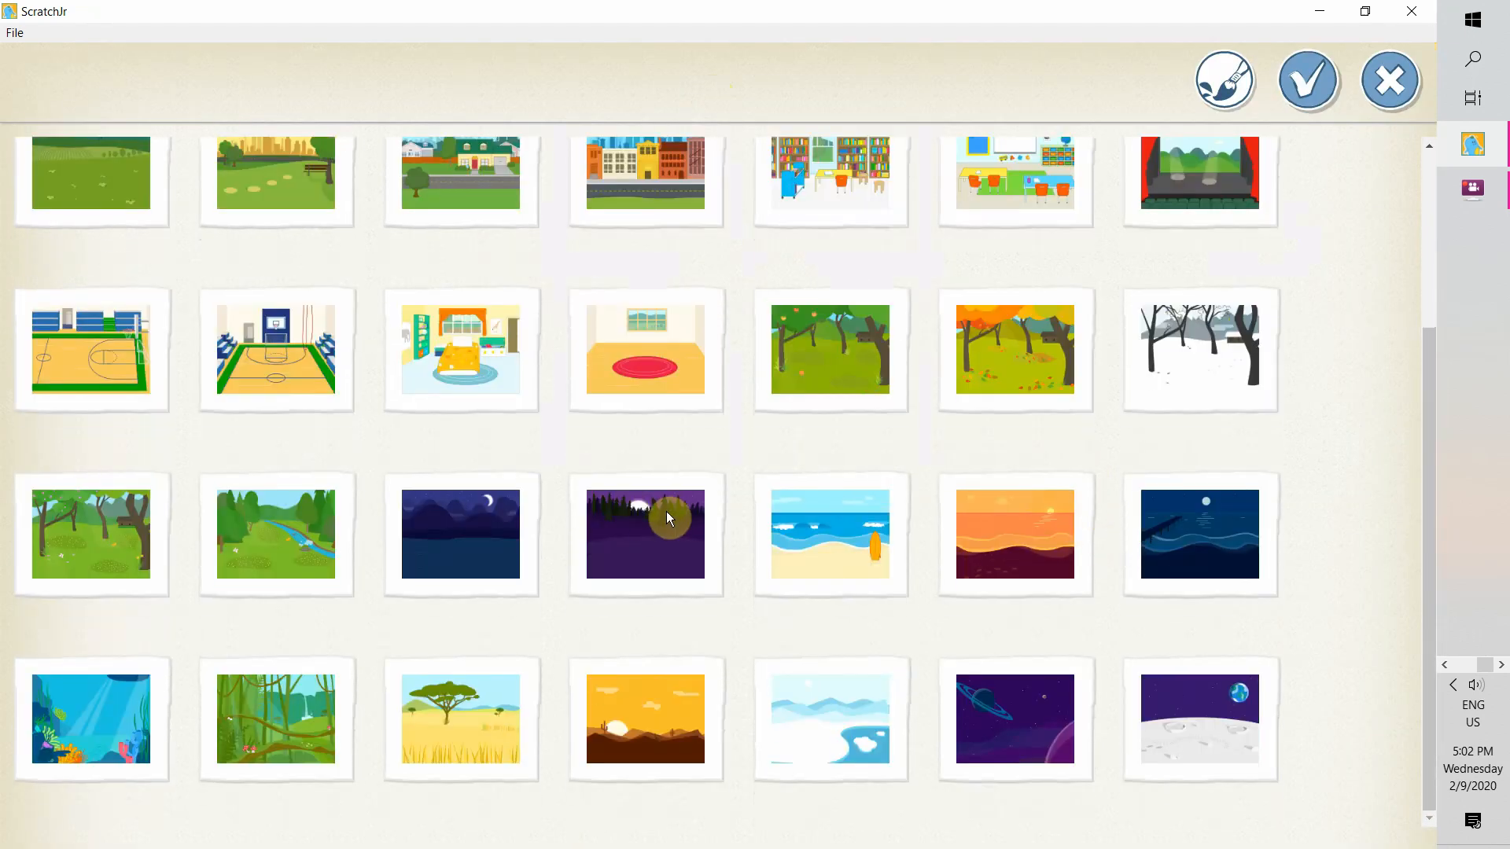
pyautogui.moveTo(659, 540)
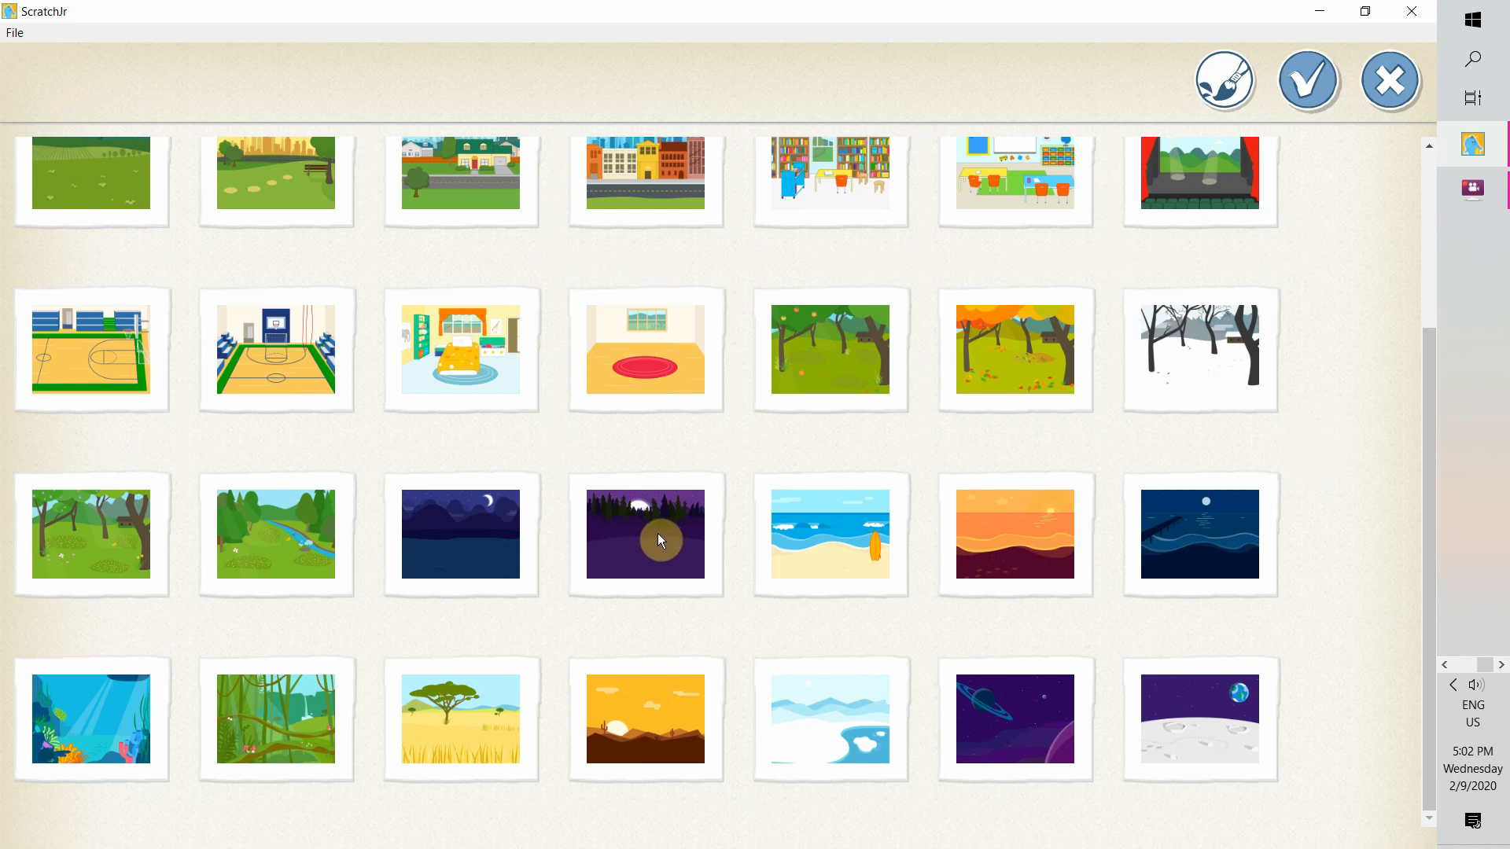
pyautogui.click(645, 535)
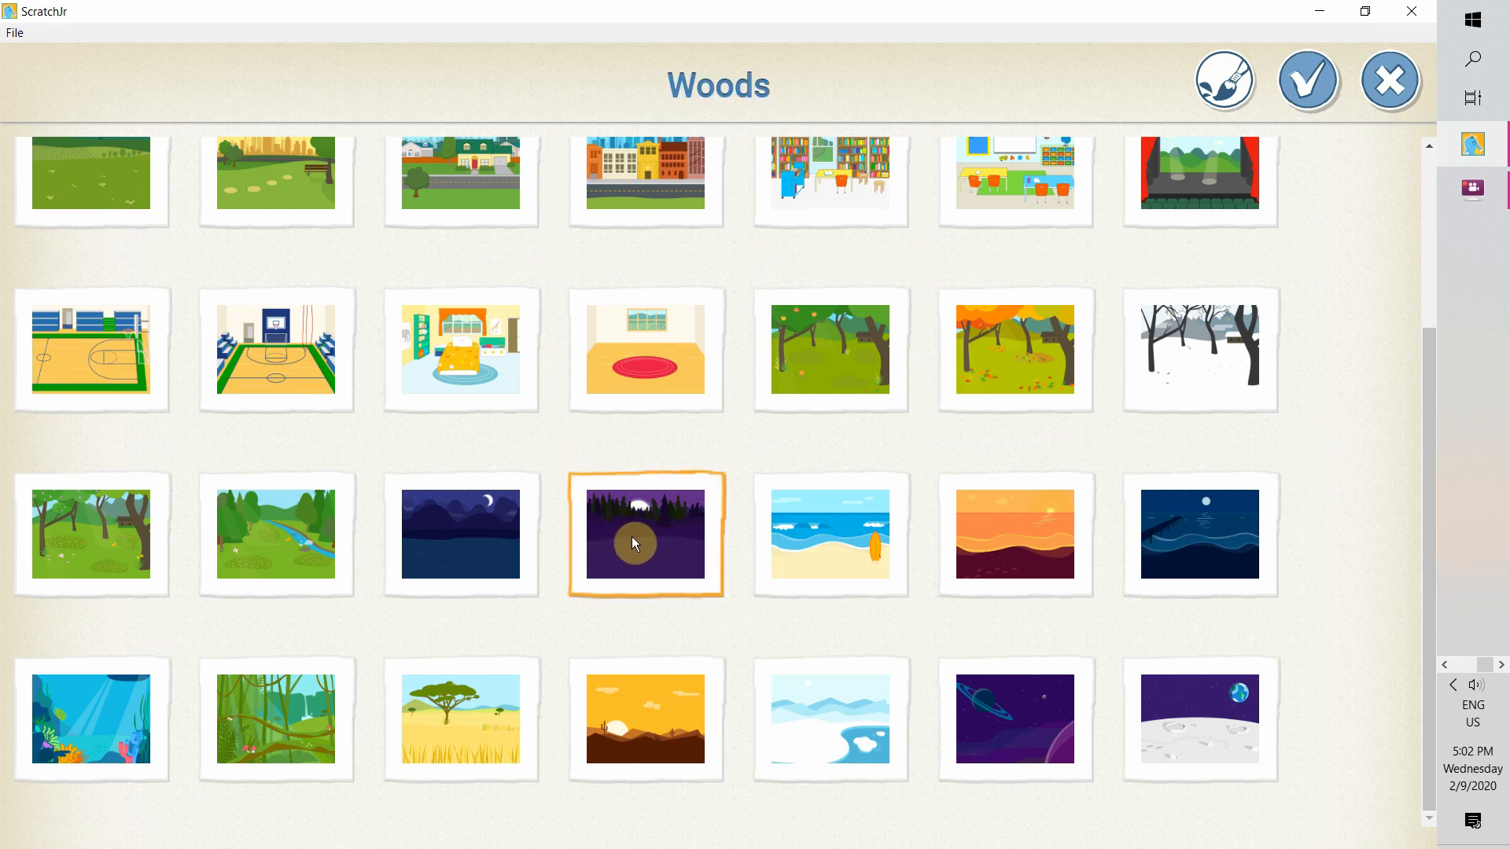
pyautogui.click(1307, 80)
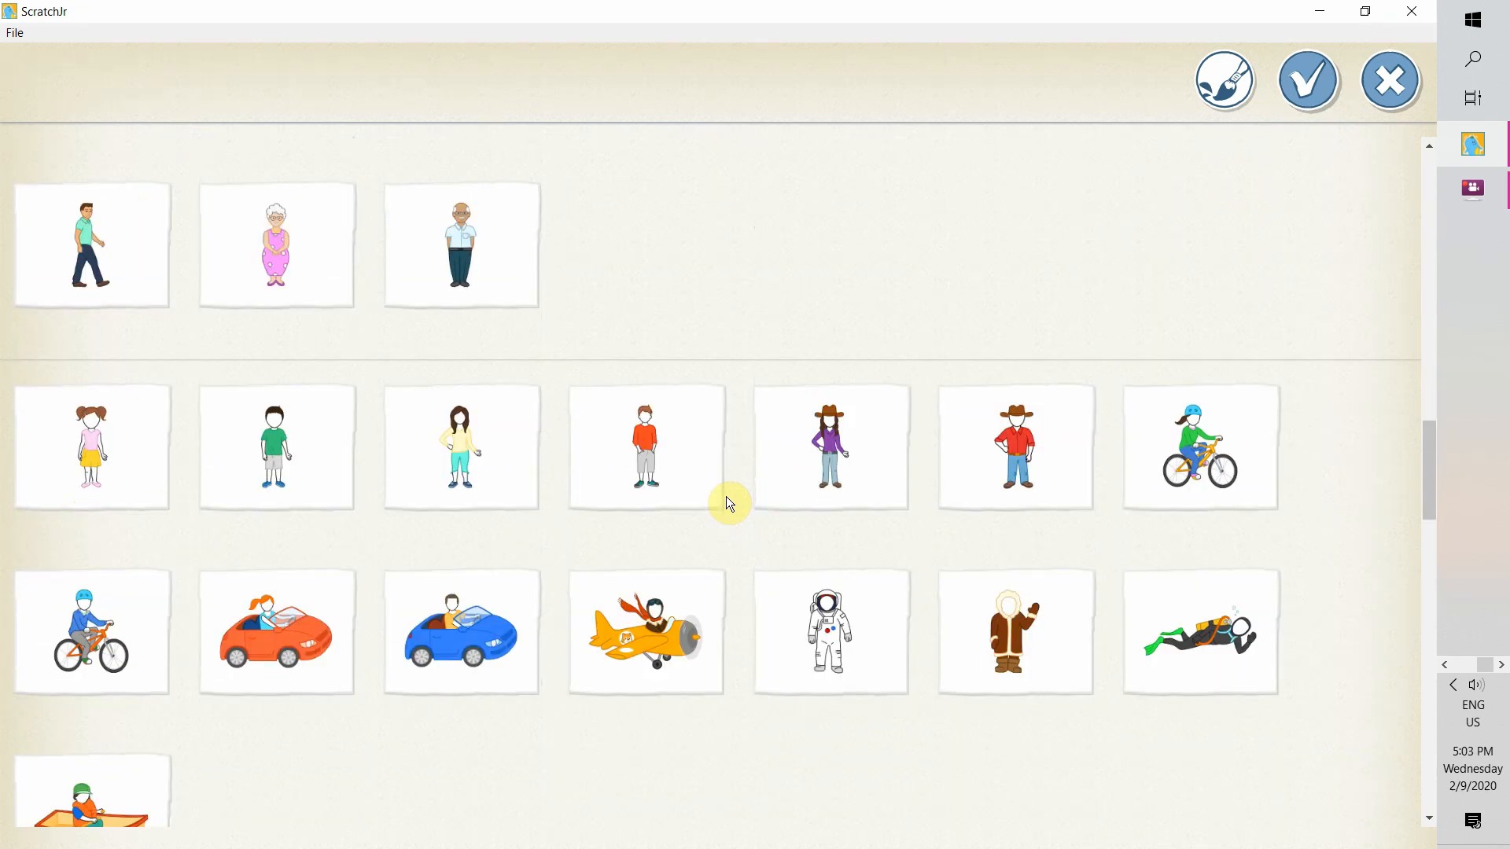
# Step: Place a Lizard character from the library onto page 2
pyautogui.scroll(-3)
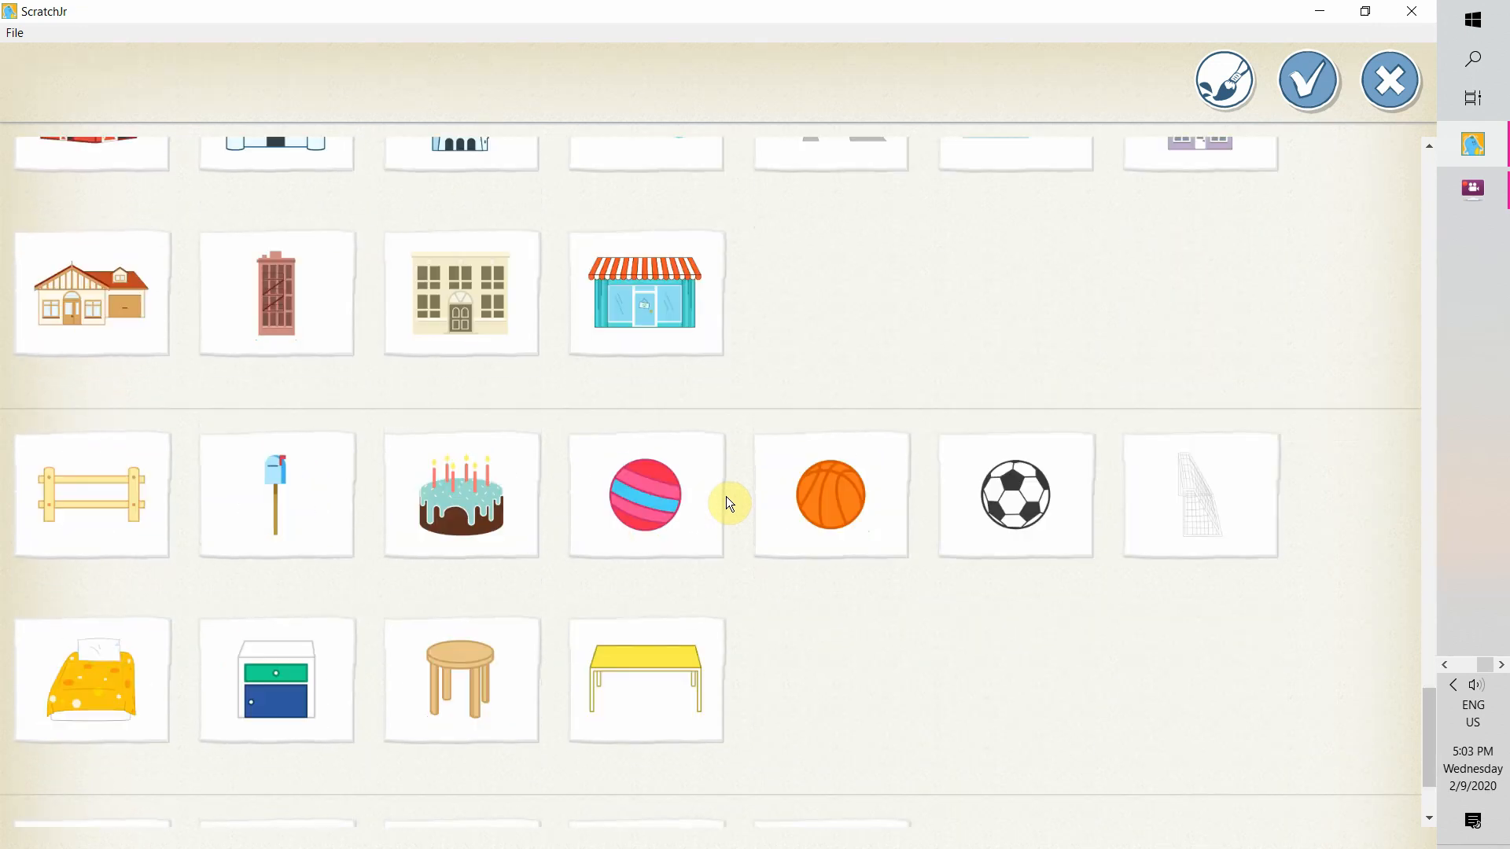
pyautogui.scroll(-3)
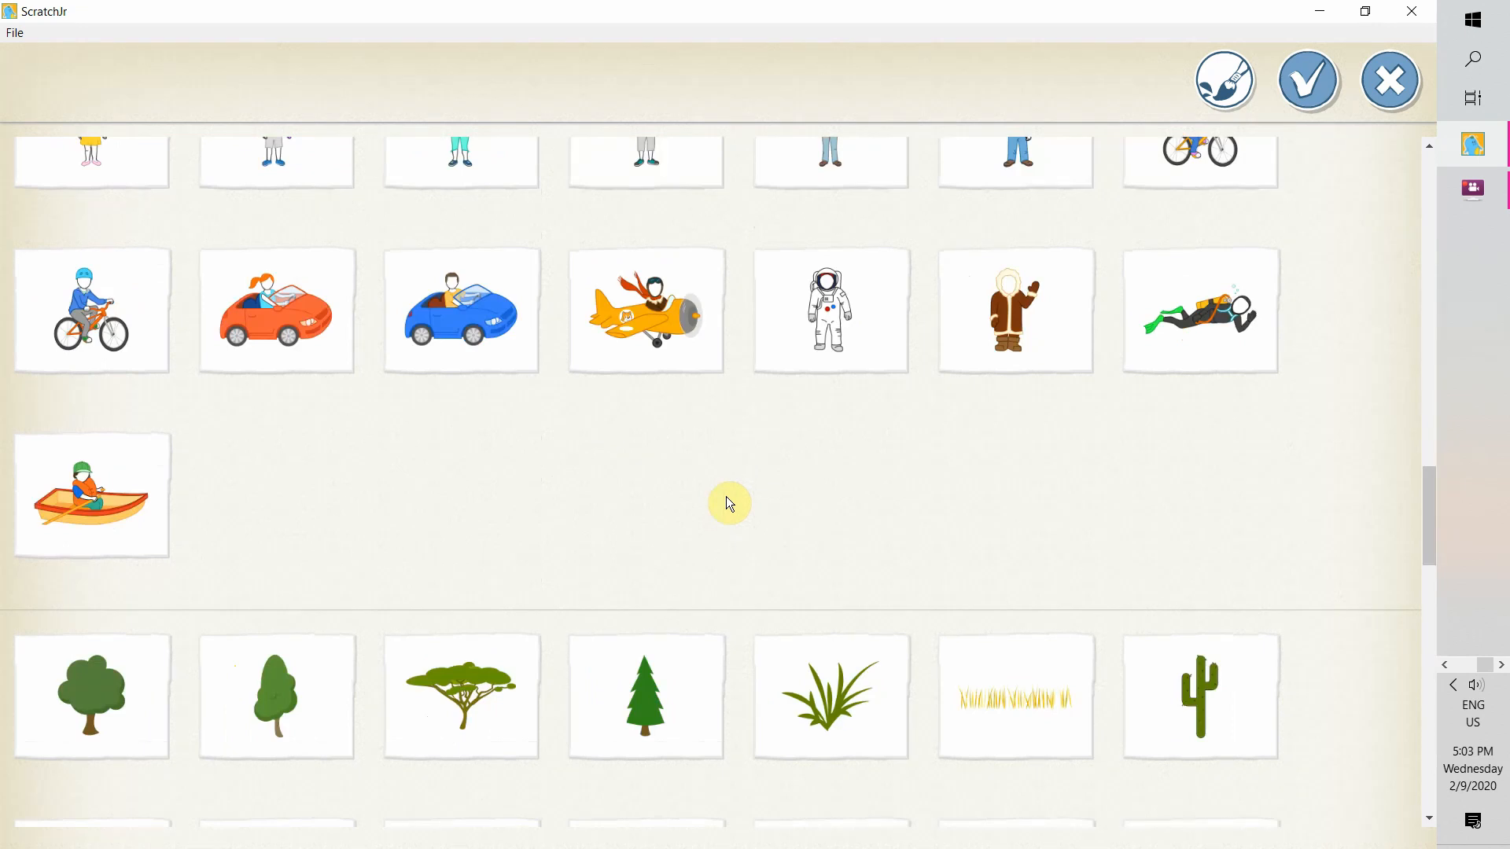
pyautogui.click(276, 474)
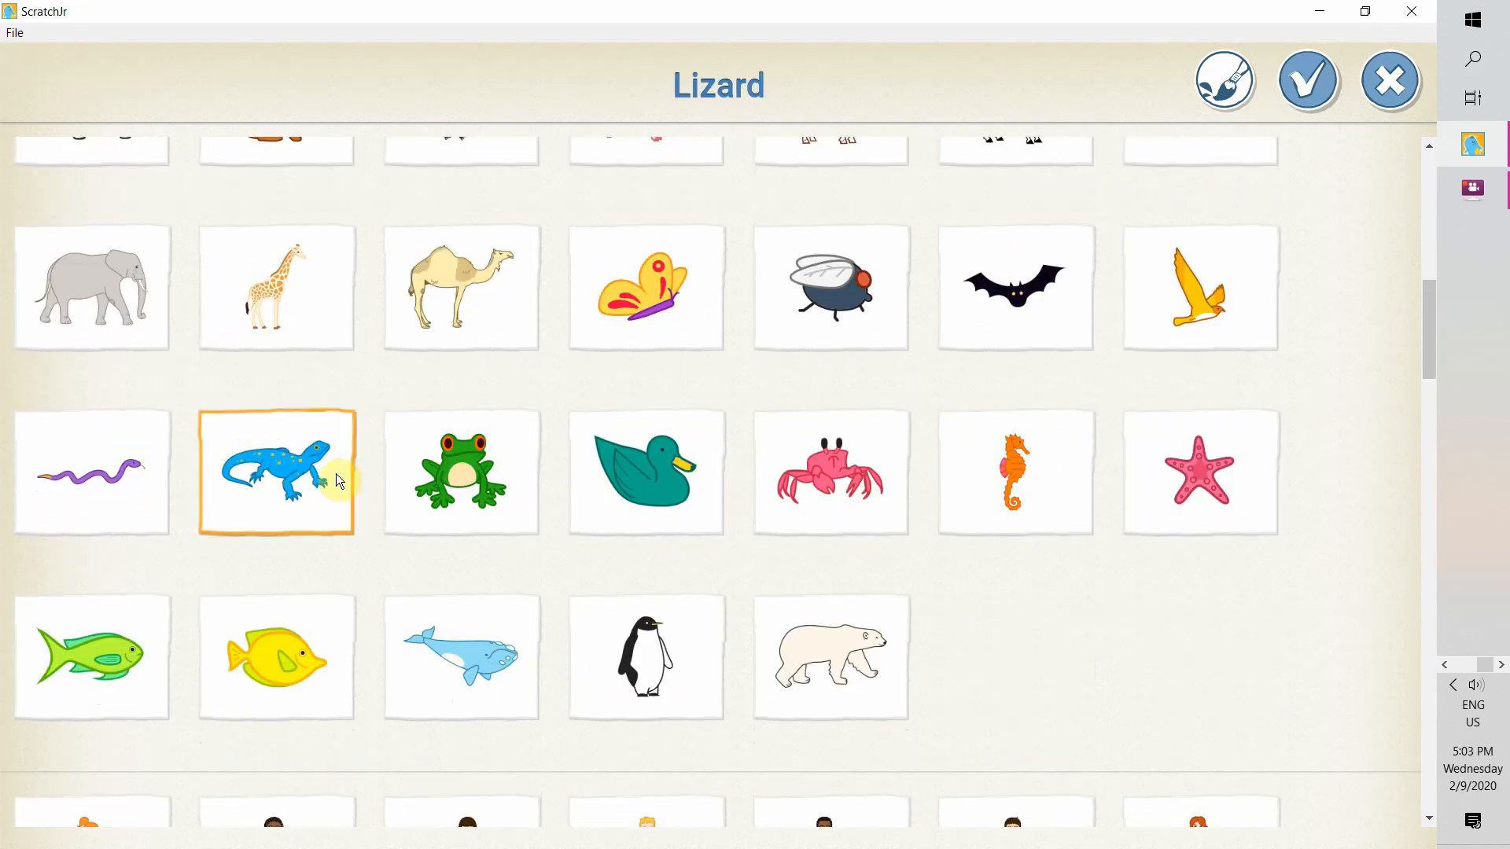
pyautogui.click(1307, 80)
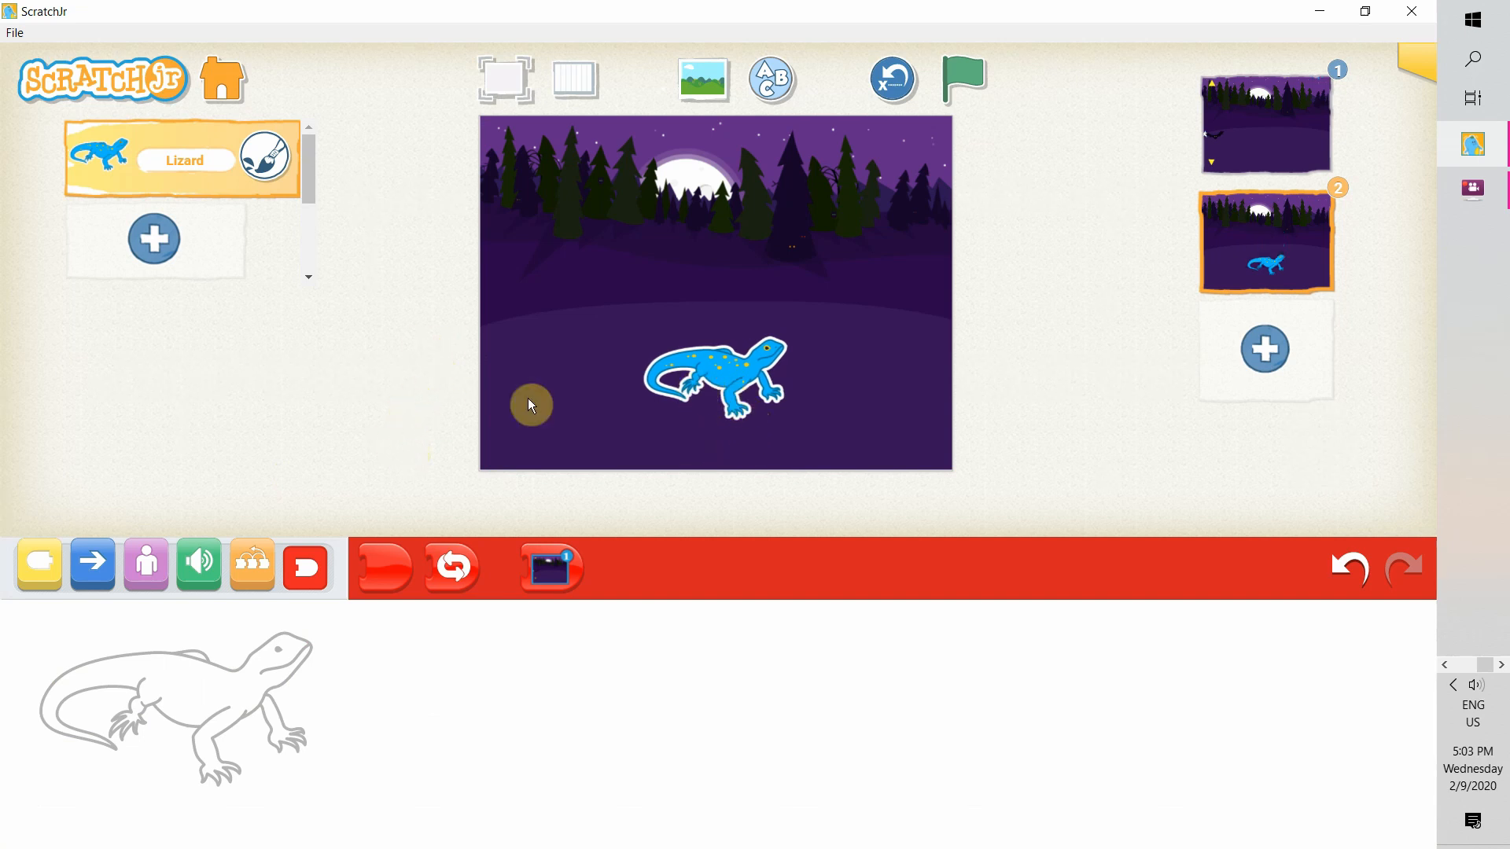
# Step: Add a Say block reading 'You win!' to the page 2 lizard and preview it on stage
pyautogui.click(144, 563)
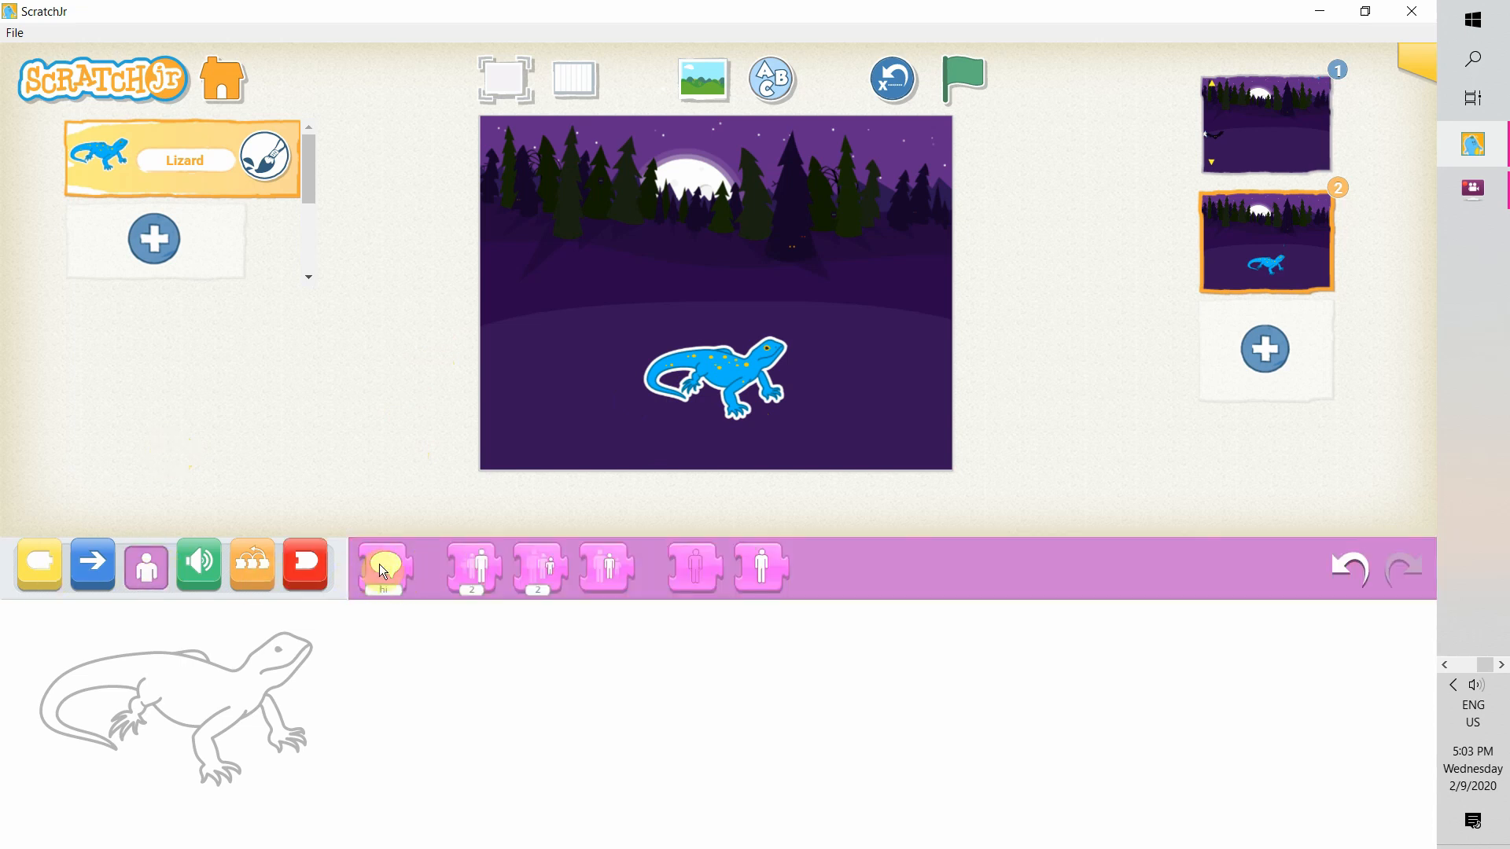
pyautogui.moveTo(382, 566); pyautogui.dragTo(566, 699)
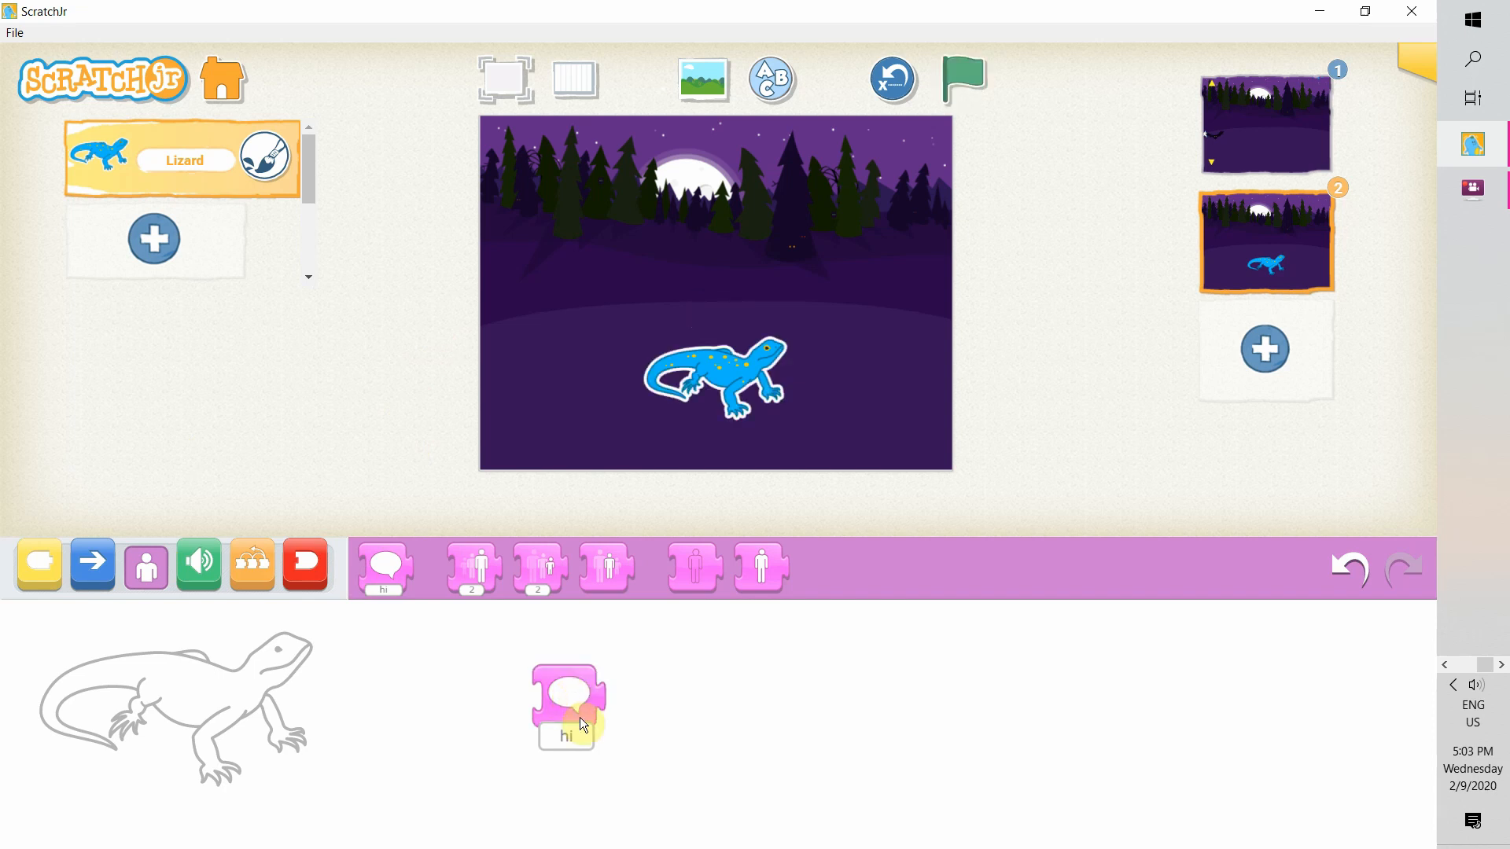
pyautogui.click(567, 703)
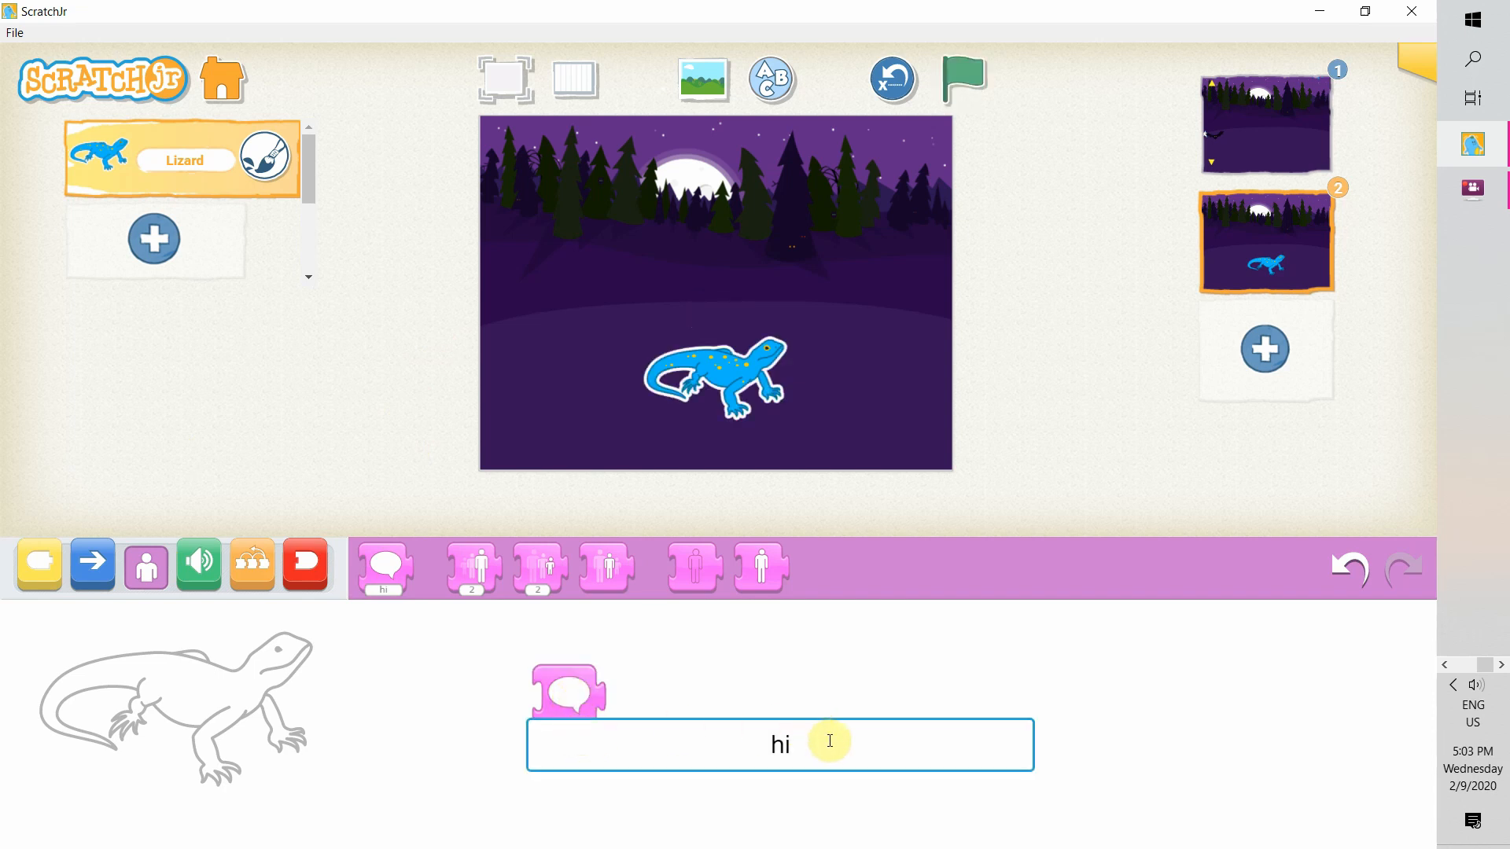
pyautogui.write('You')
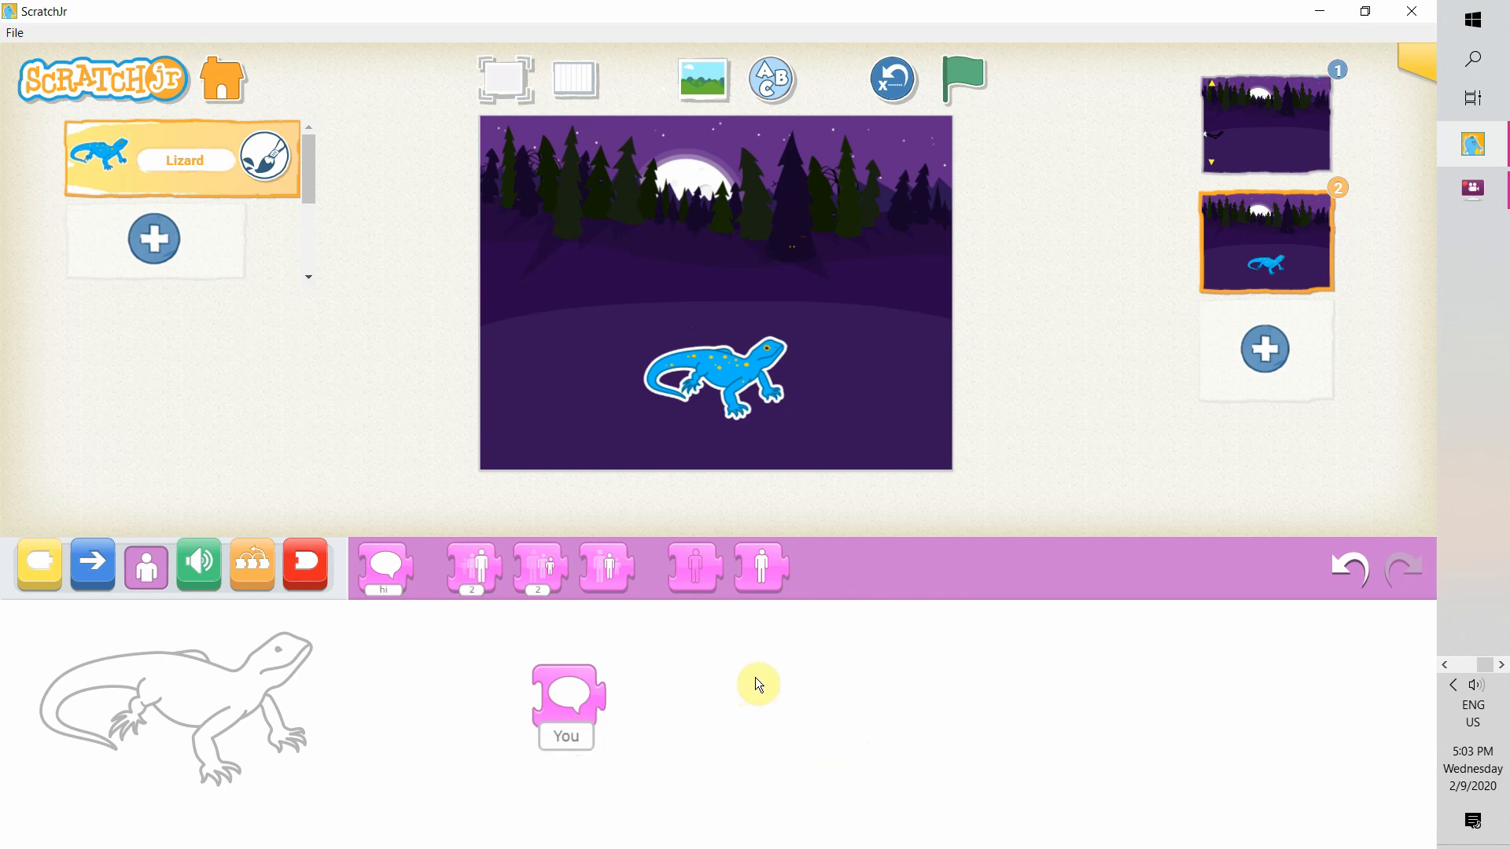
pyautogui.click(566, 706)
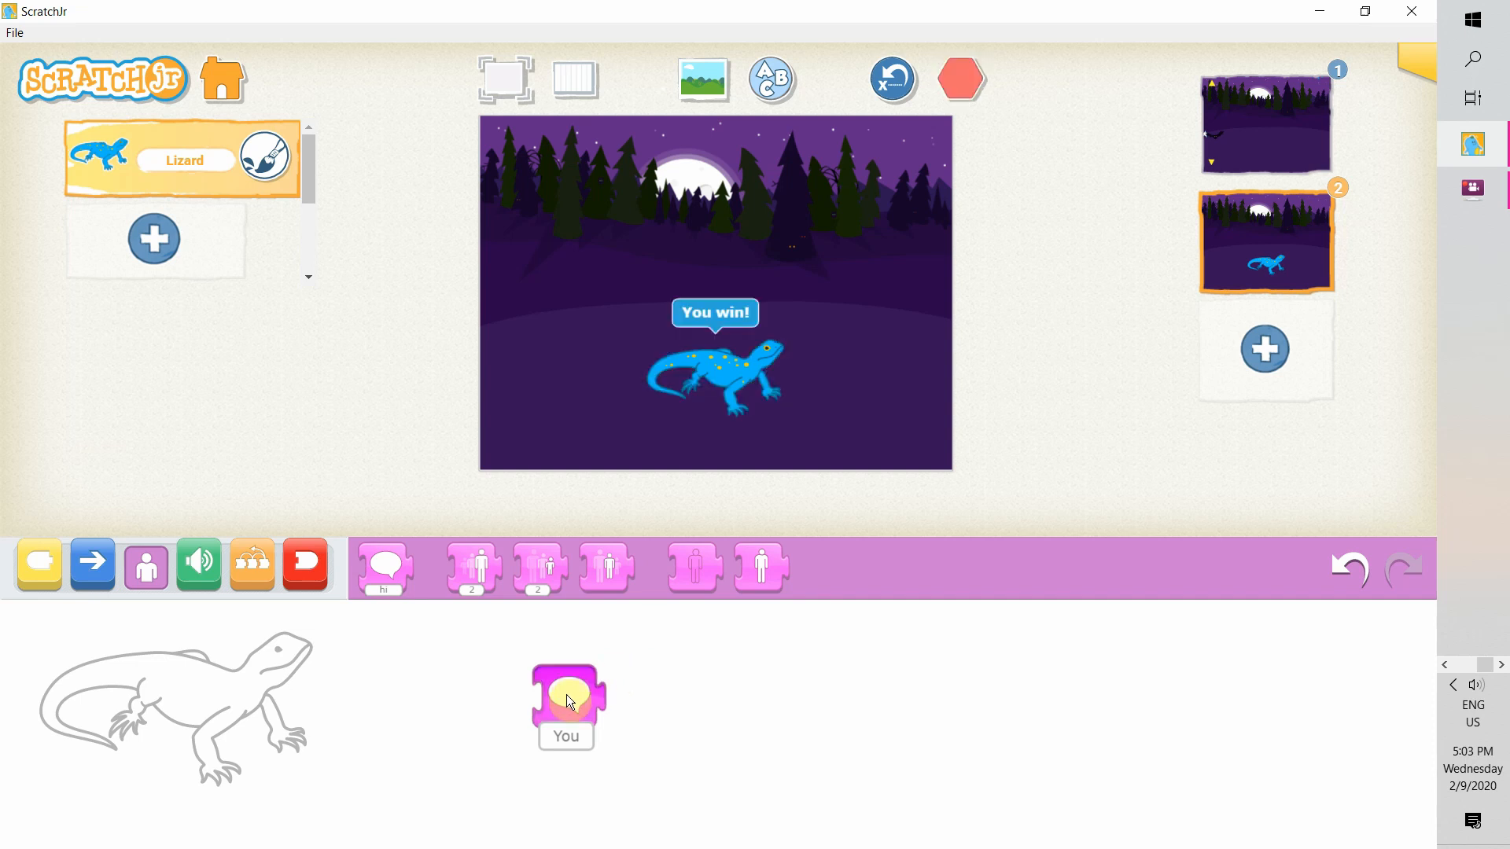
pyautogui.click(959, 79)
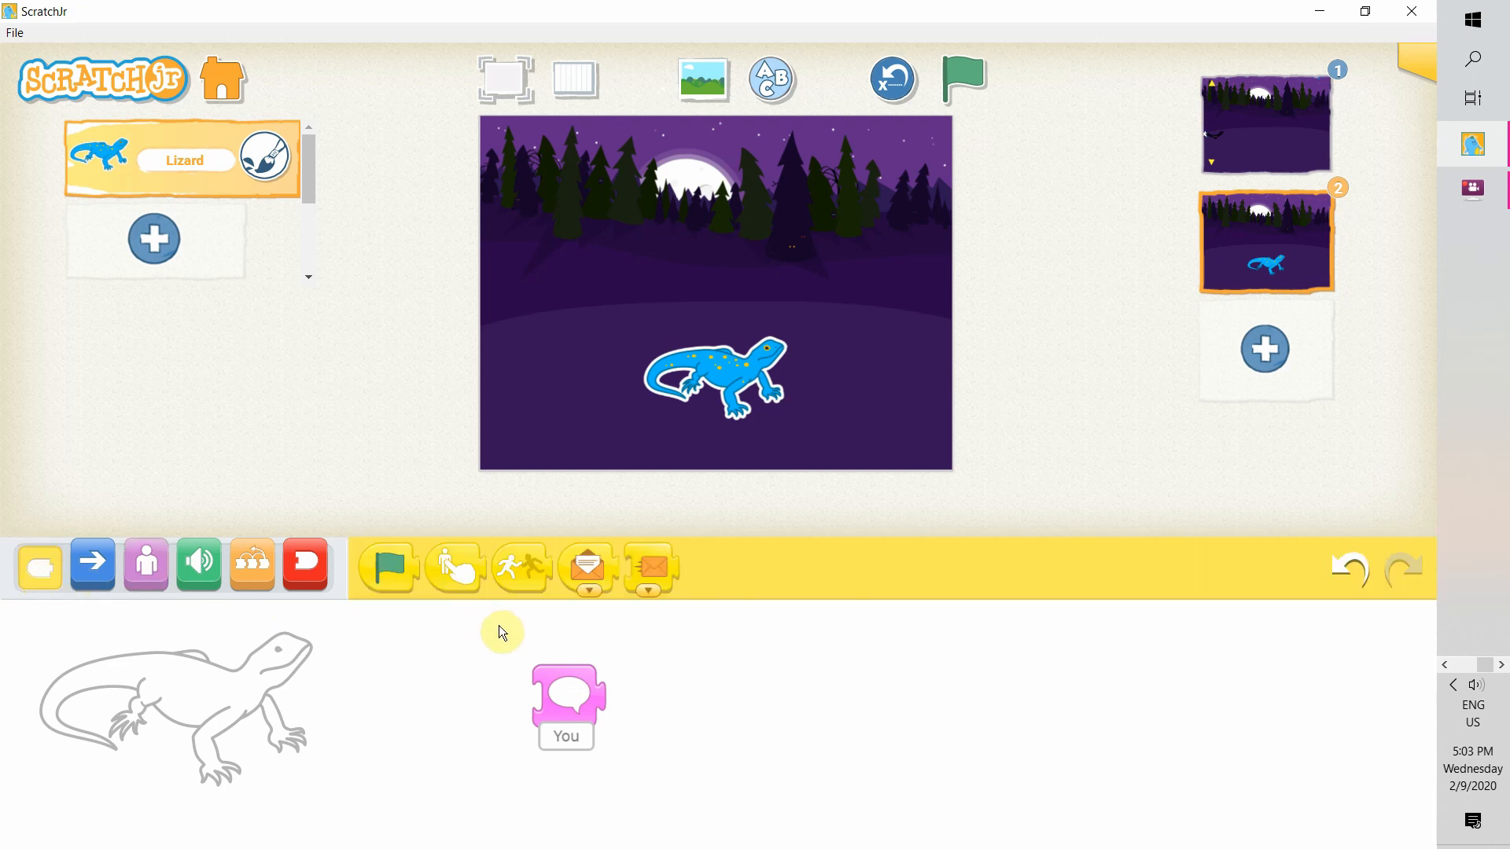
pyautogui.moveTo(1261, 132)
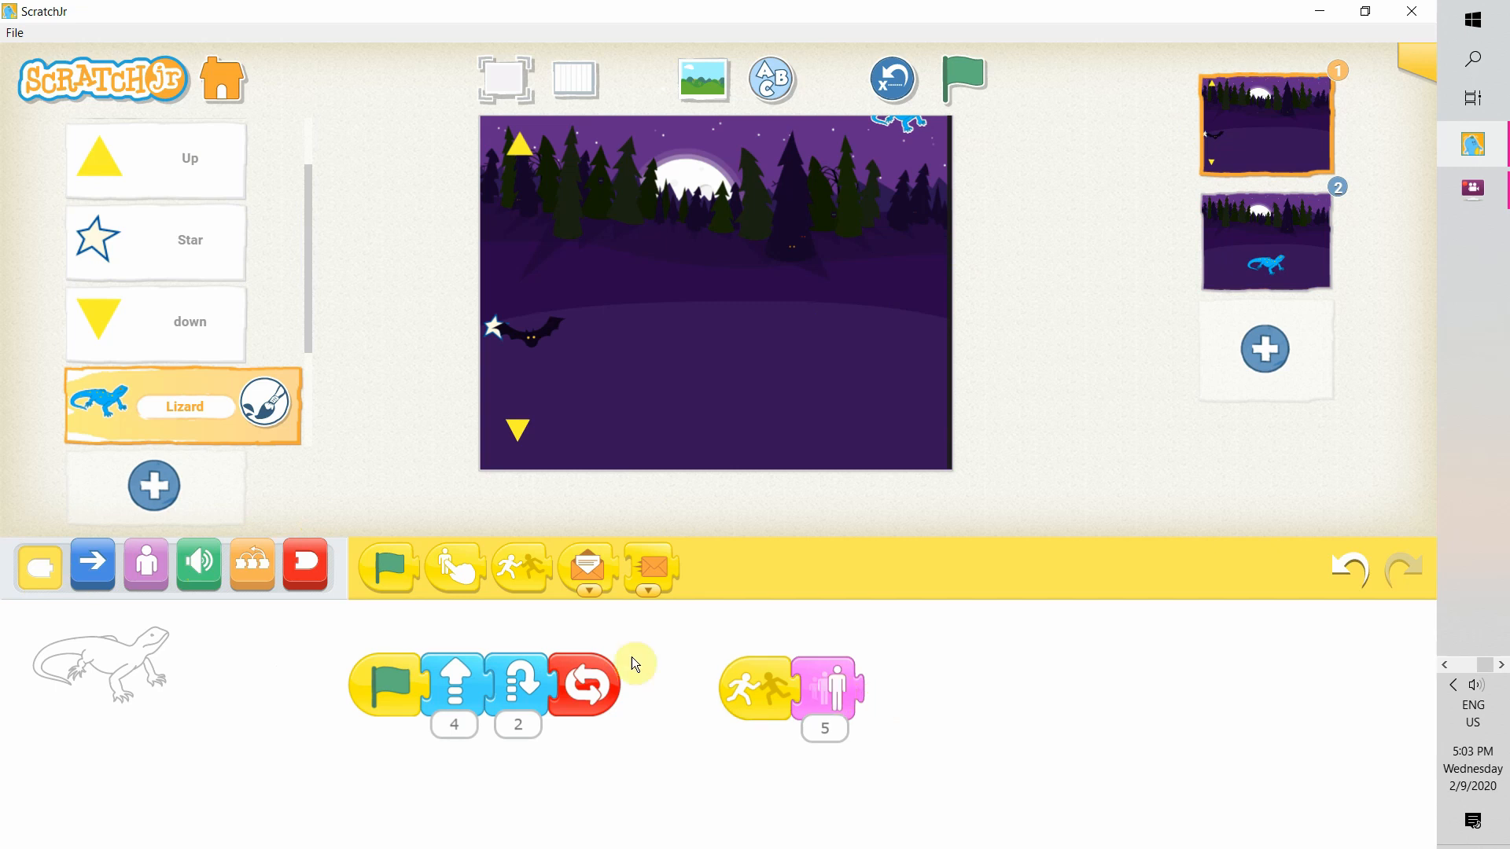
# Step: Start the page 2 lizard's speech on green flag, send the bumped lizard to page 2, and reset
pyautogui.click(307, 563)
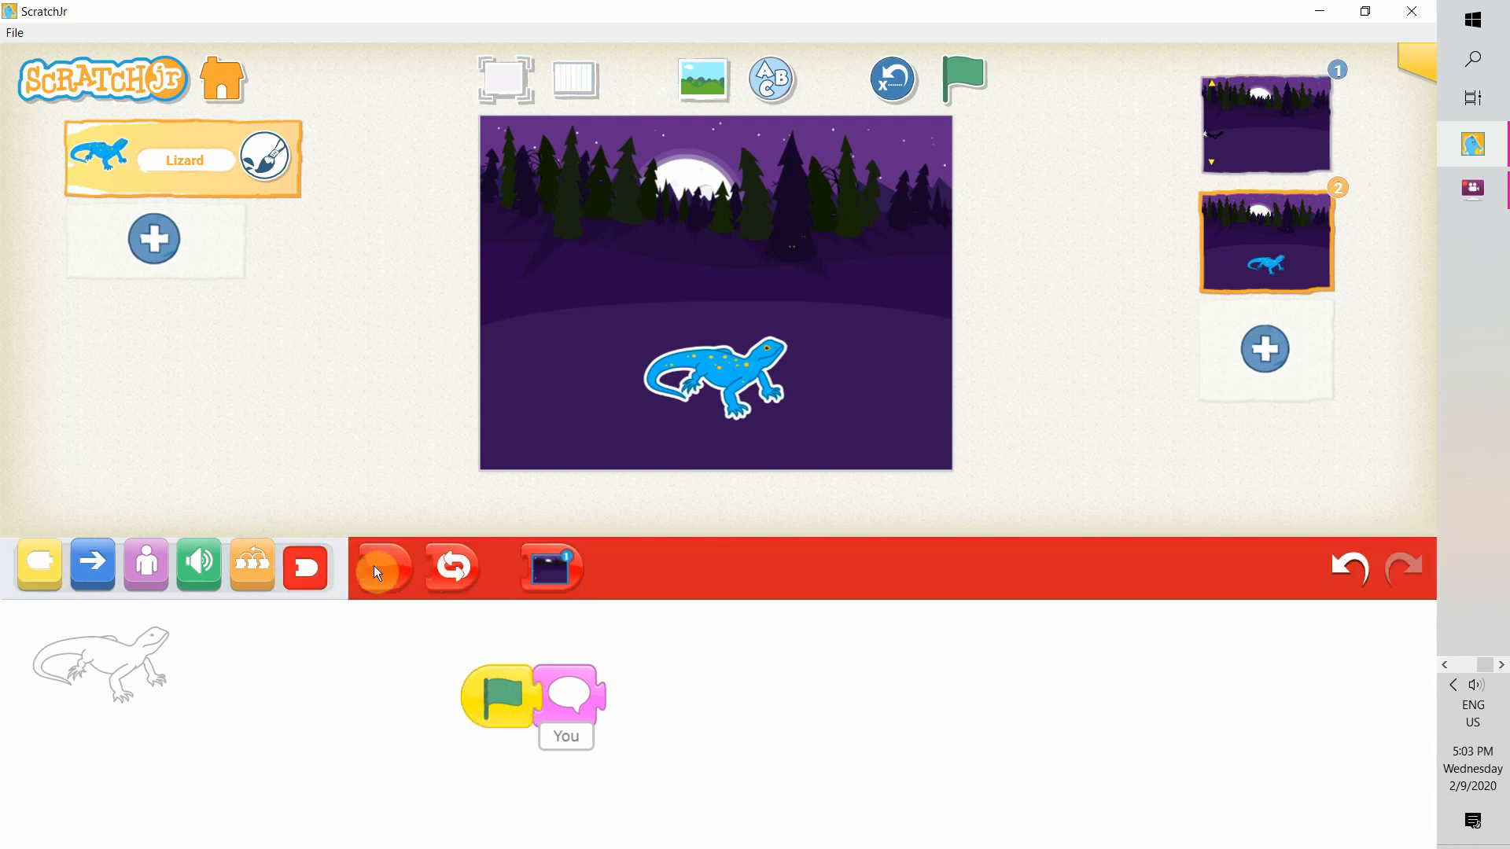
pyautogui.moveTo(384, 567); pyautogui.dragTo(632, 694)
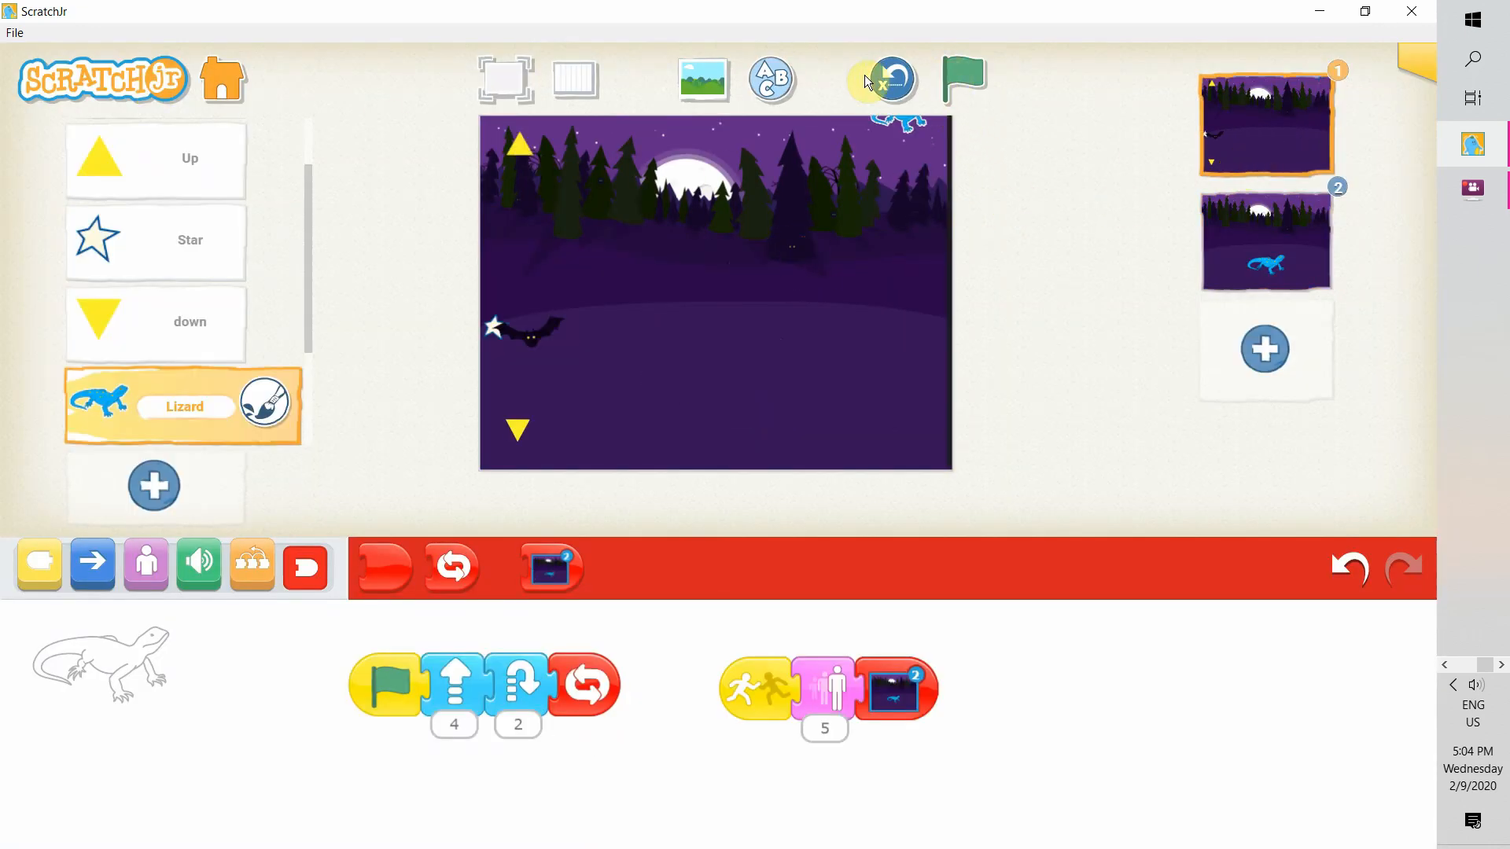
pyautogui.click(962, 80)
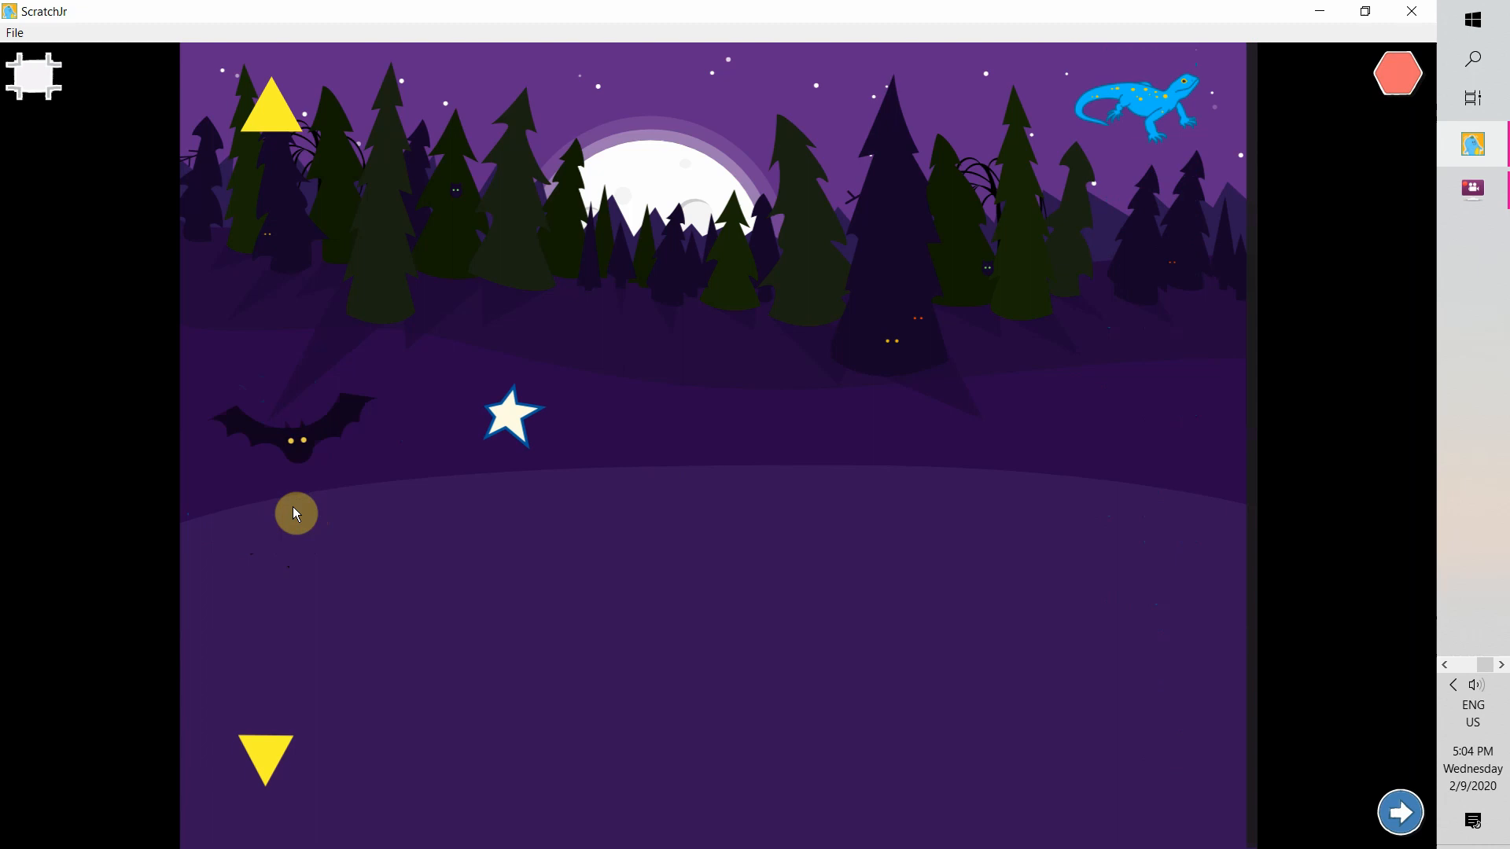
# Step: Playtest full screen, shooting stars at the lizard until the win page shows, then select the down arrow
pyautogui.click(1400, 812)
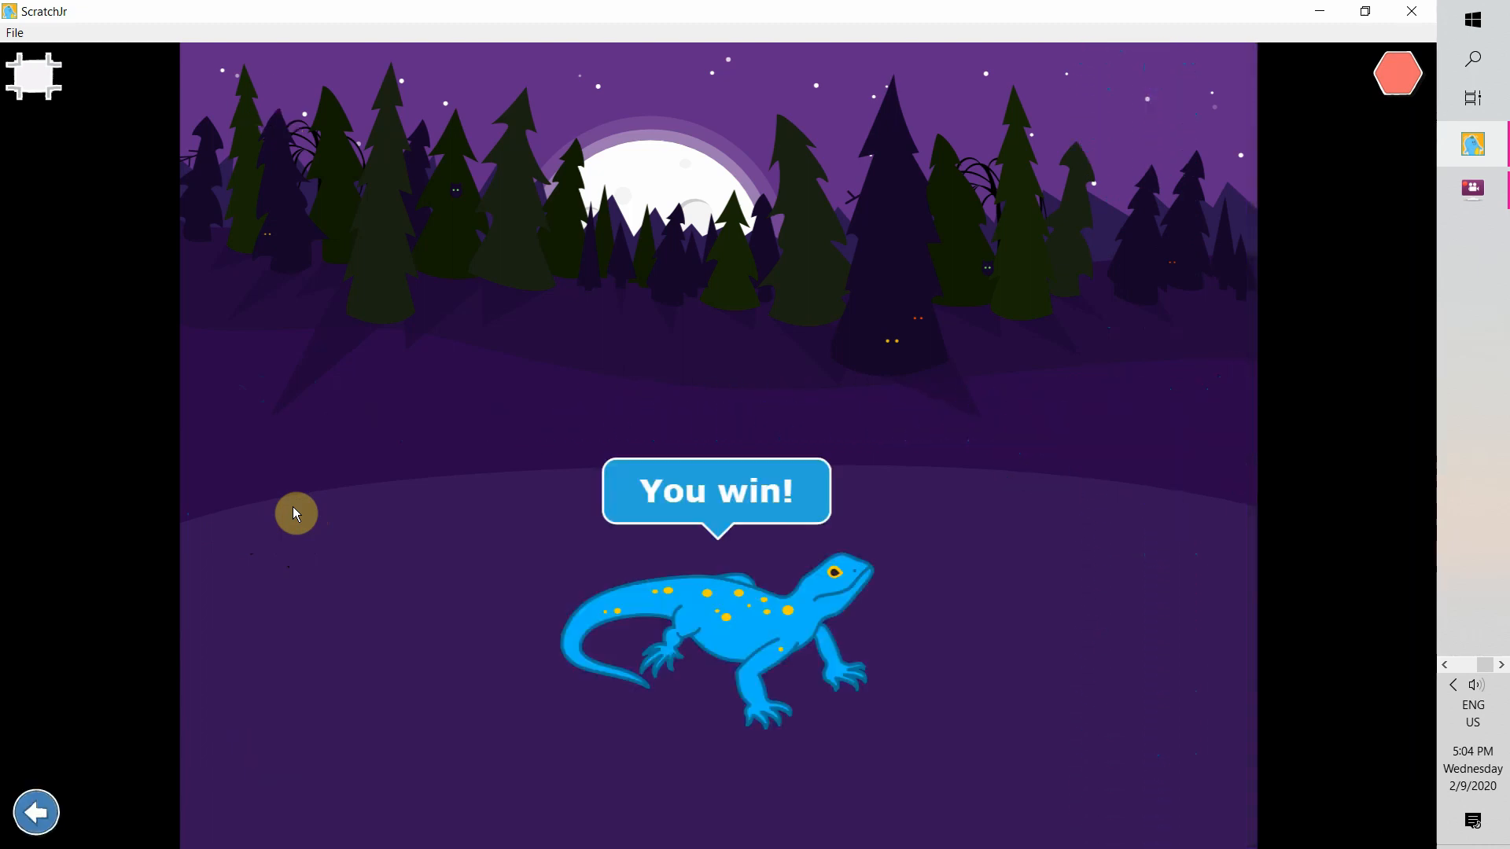
pyautogui.click(1398, 73)
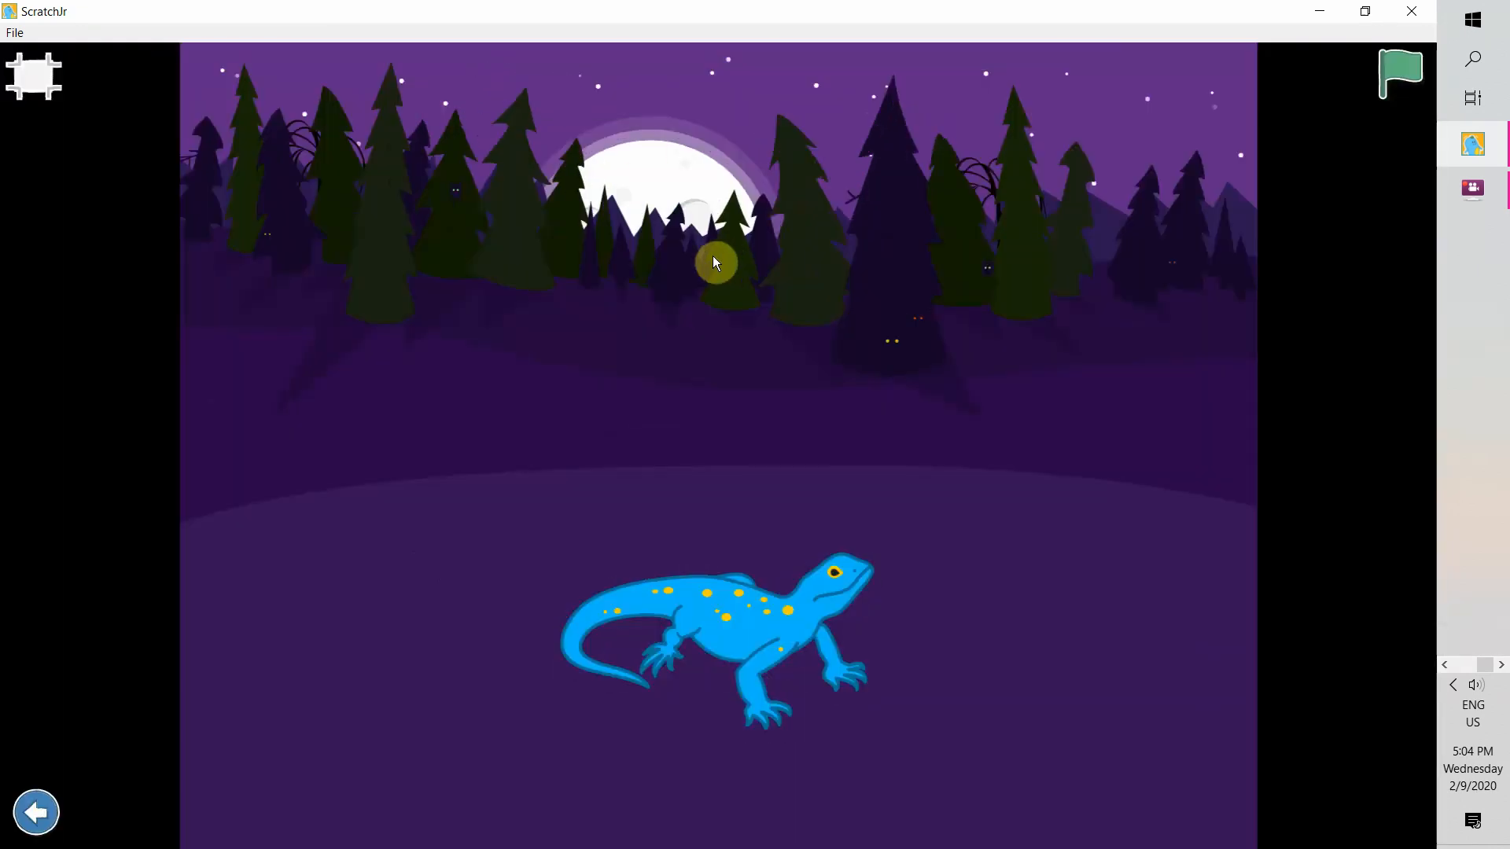
pyautogui.click(1400, 71)
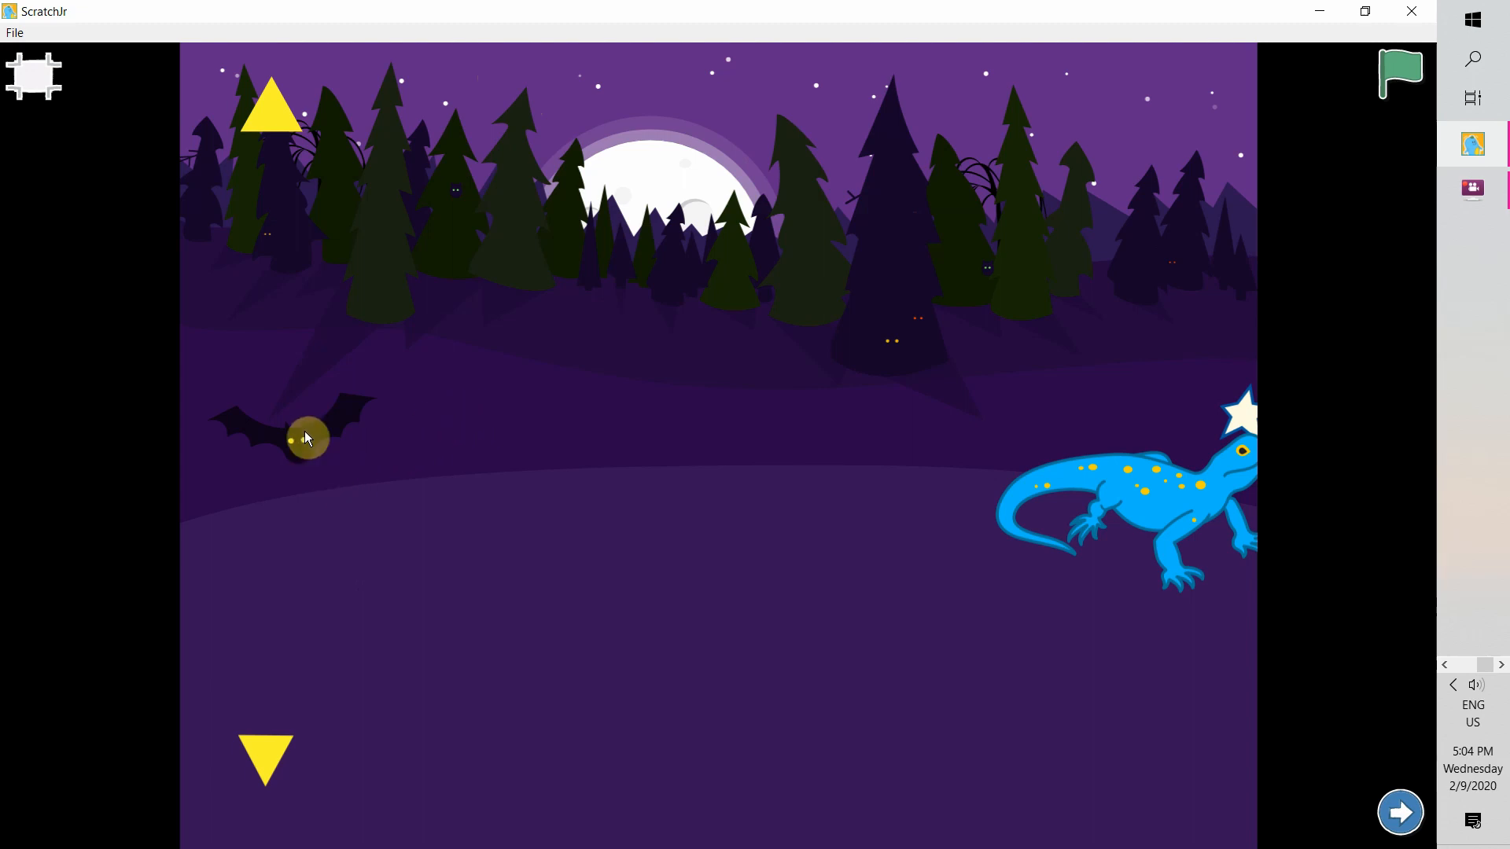
pyautogui.click(1399, 74)
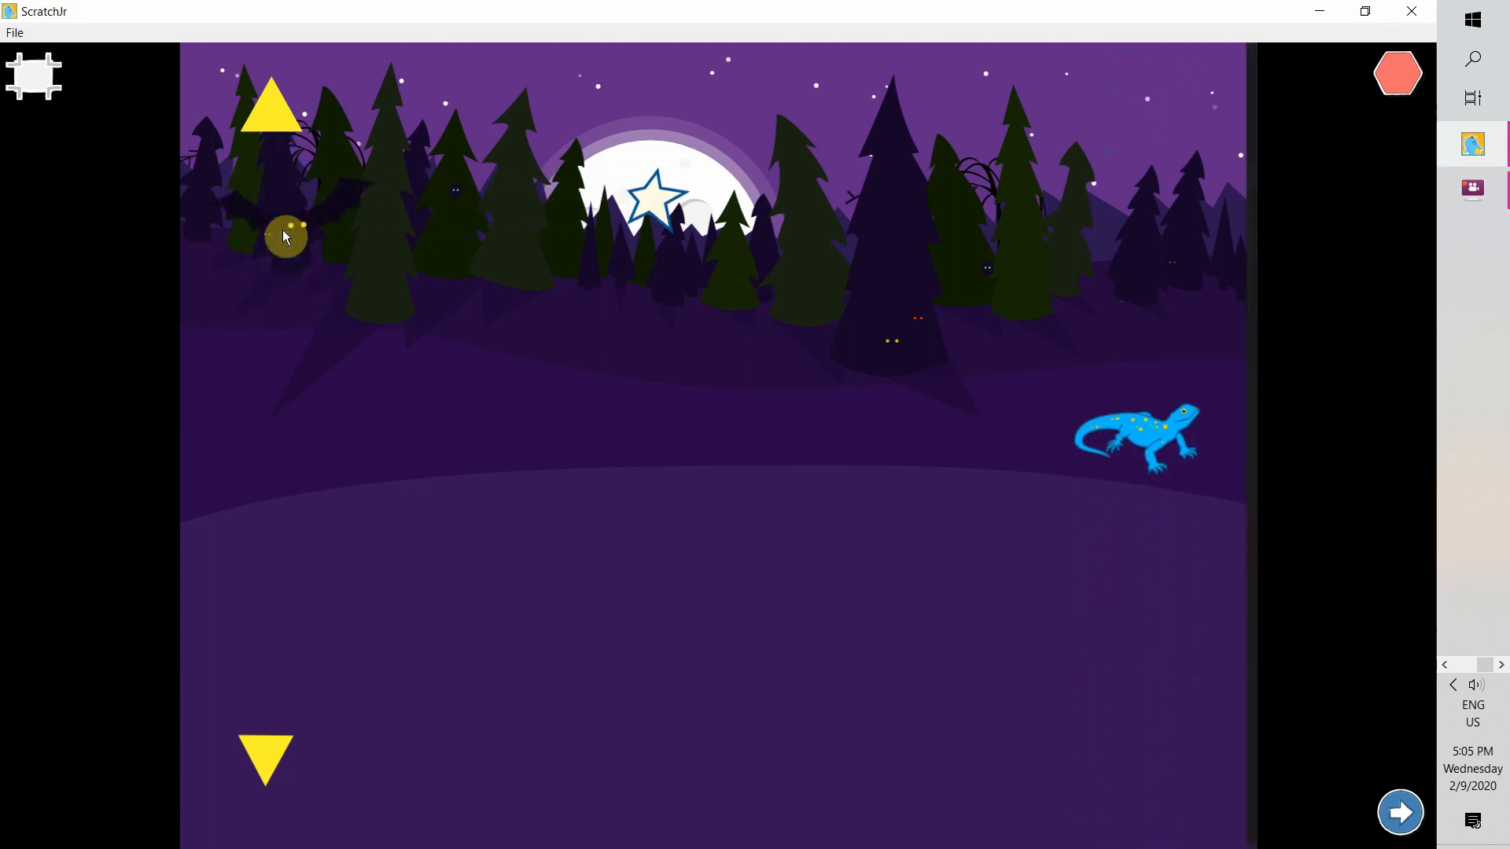
pyautogui.click(1400, 811)
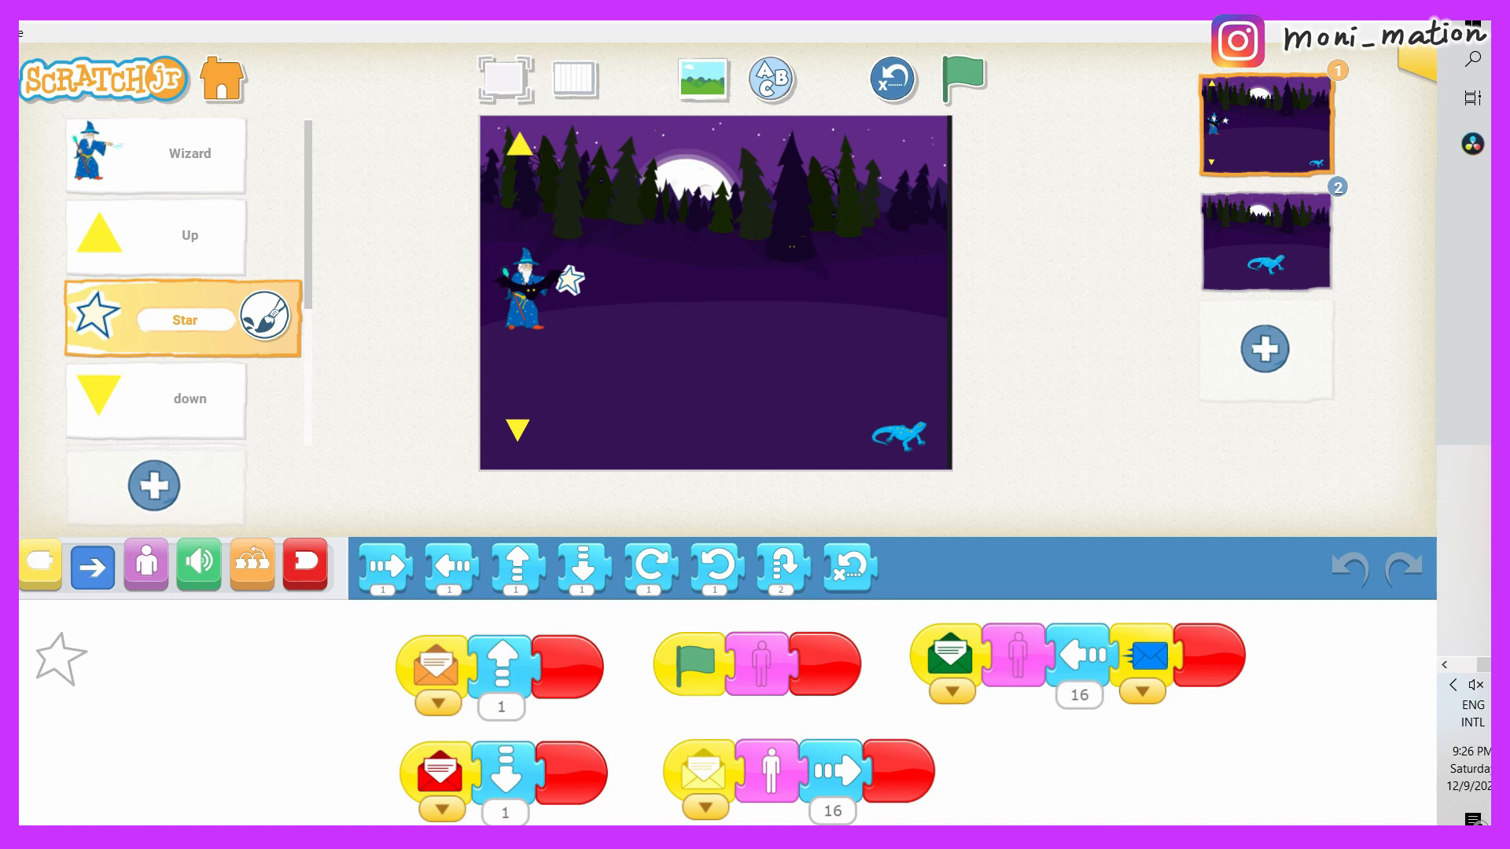
pyautogui.click(190, 398)
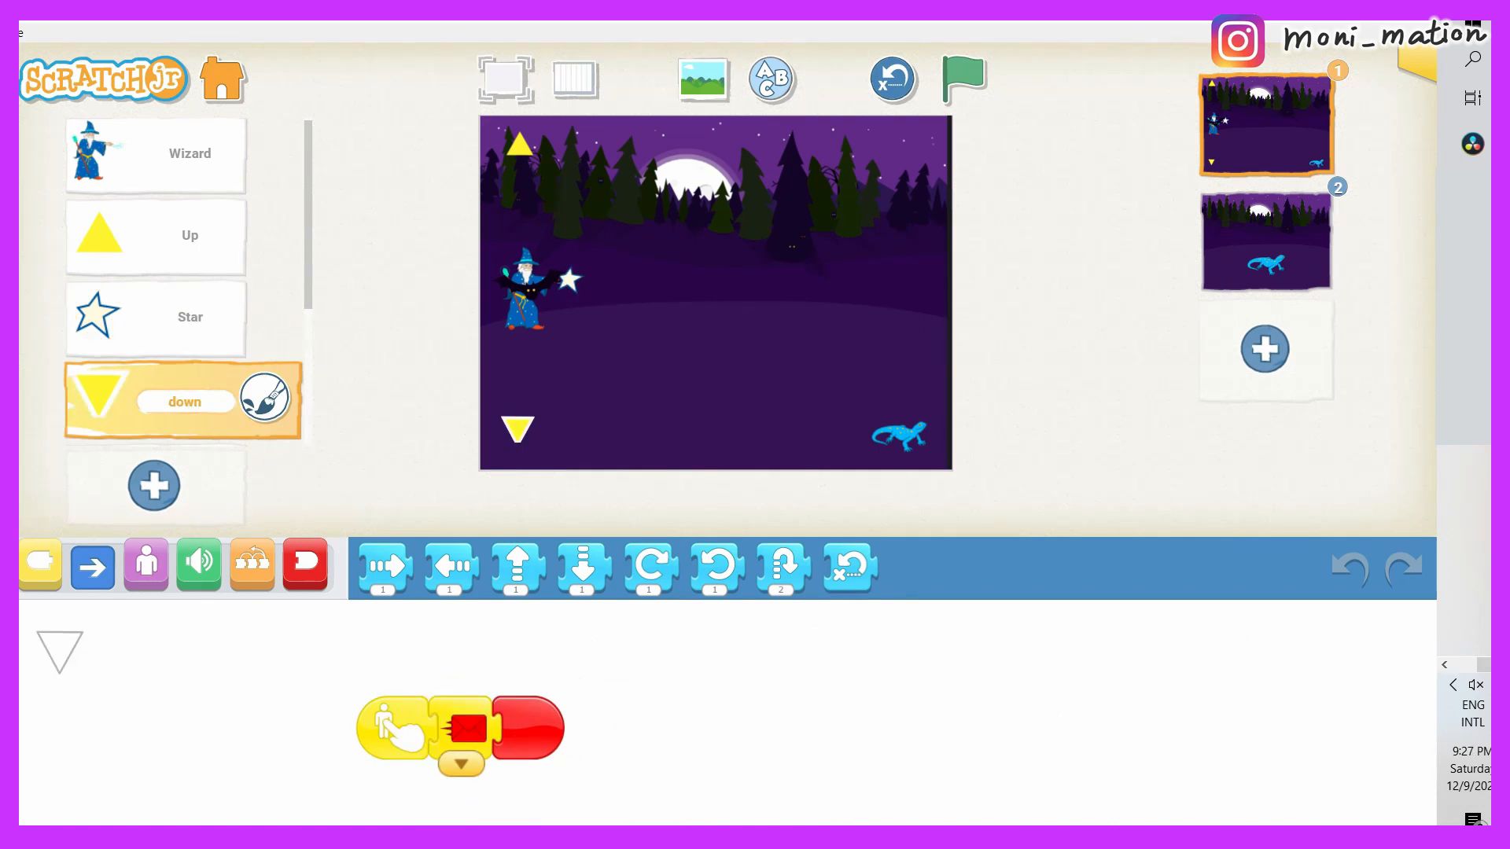